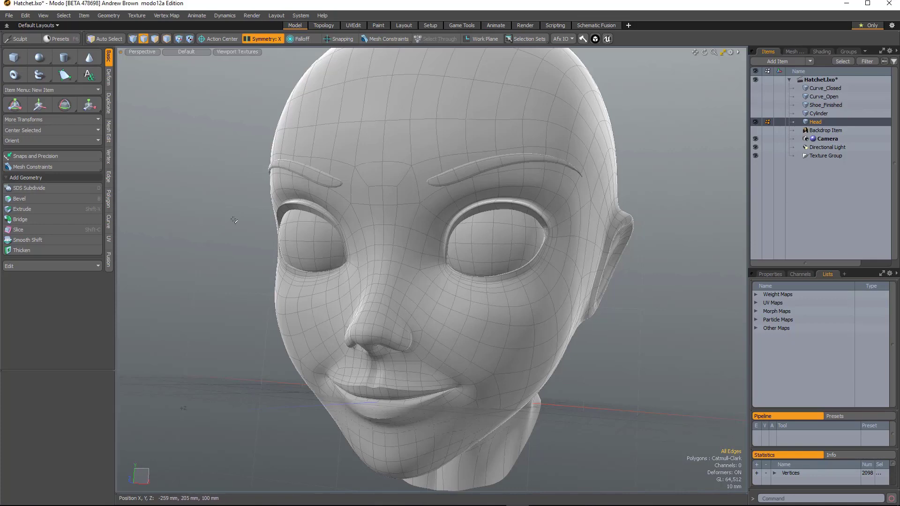
mouse_move(217, 218)
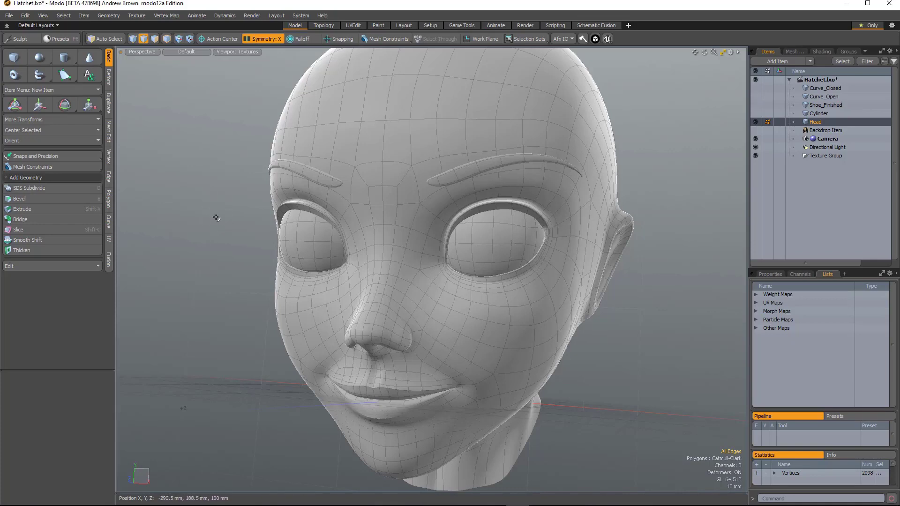
mouse_move(211, 238)
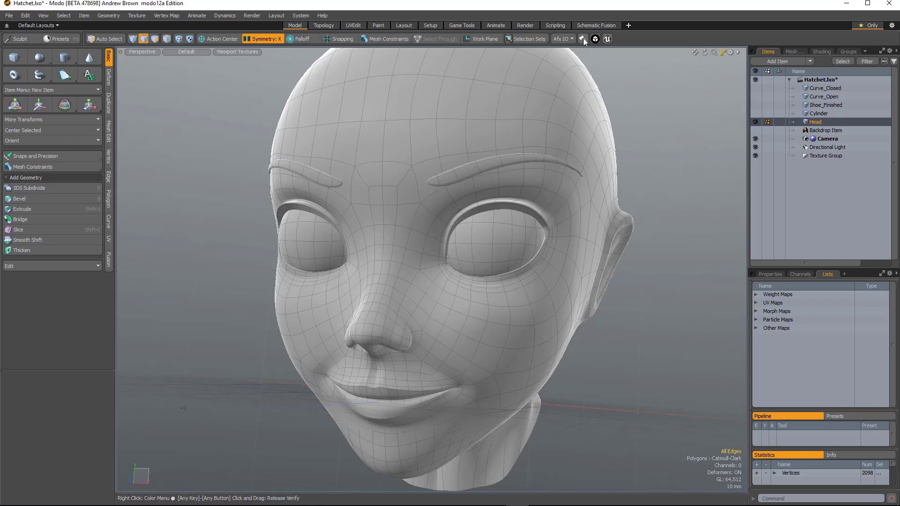
Run Fix Black Dots from the Mesh Edit commands on the edges between the brows.
left_click(585, 39)
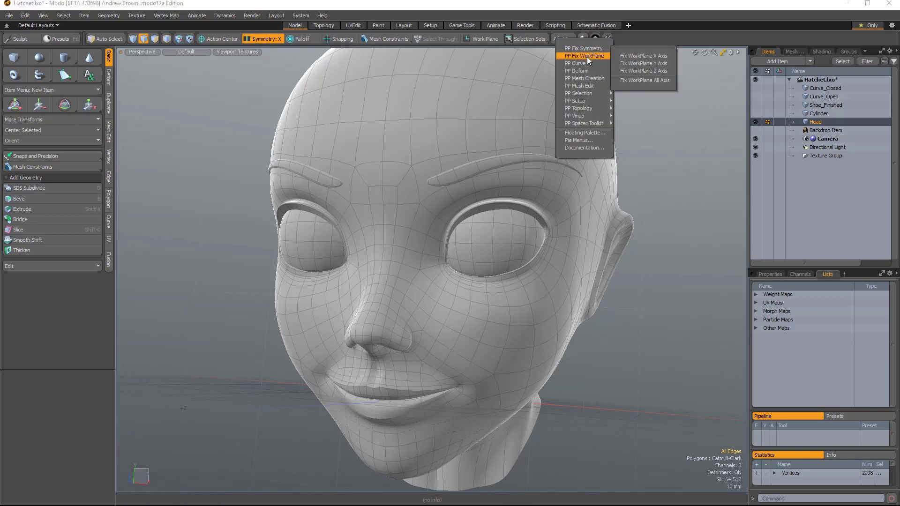
mouse_move(581, 116)
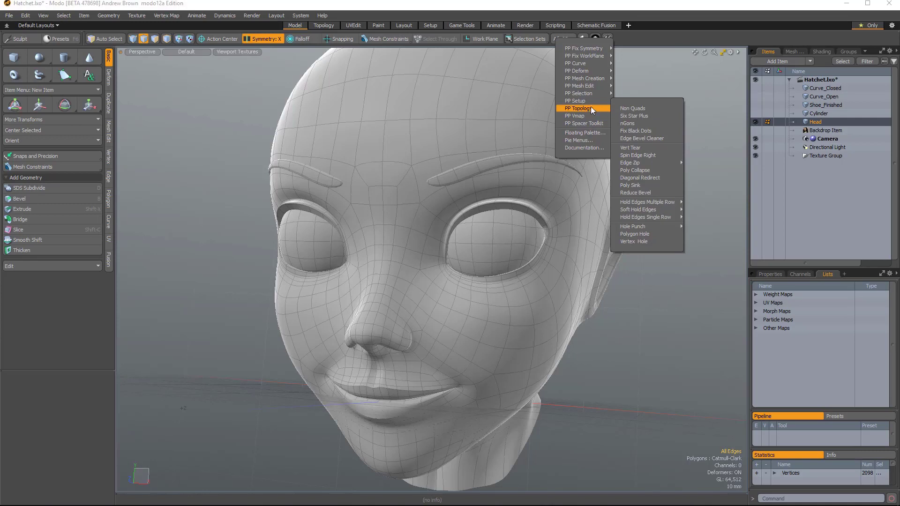
mouse_move(586, 133)
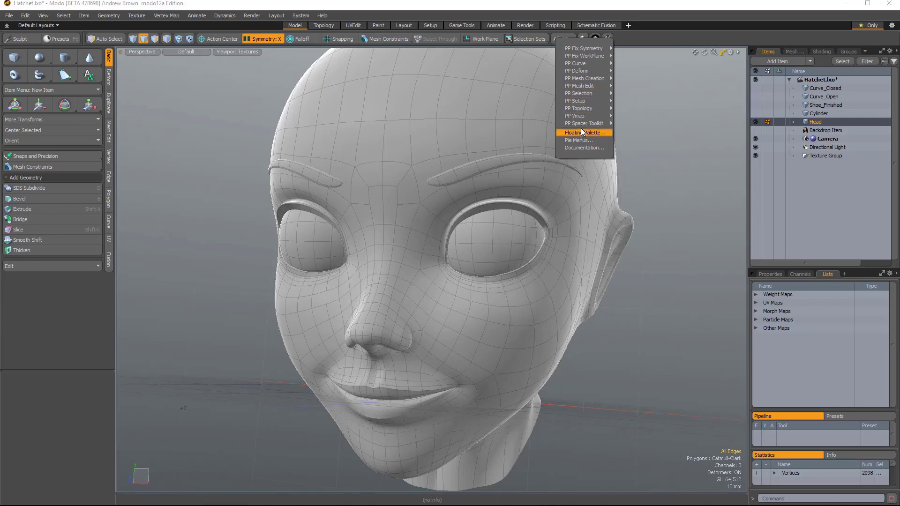
mouse_move(580, 71)
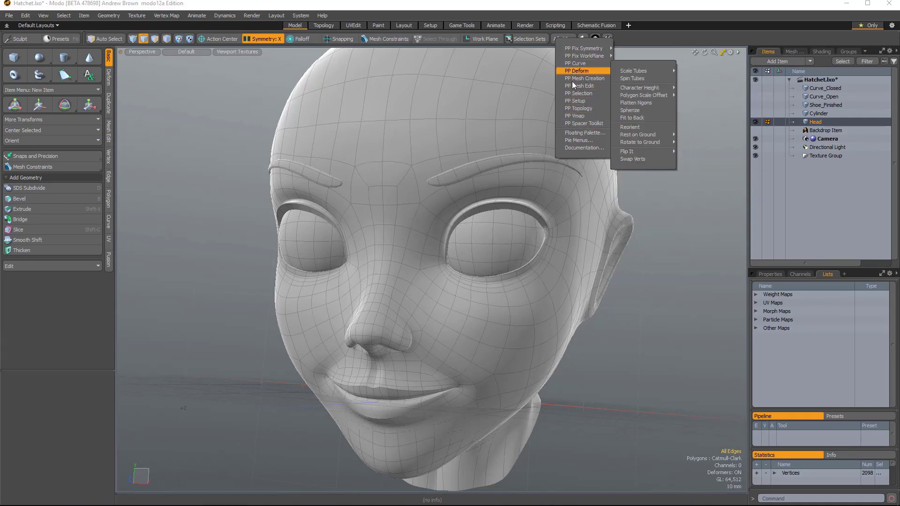
mouse_move(575, 102)
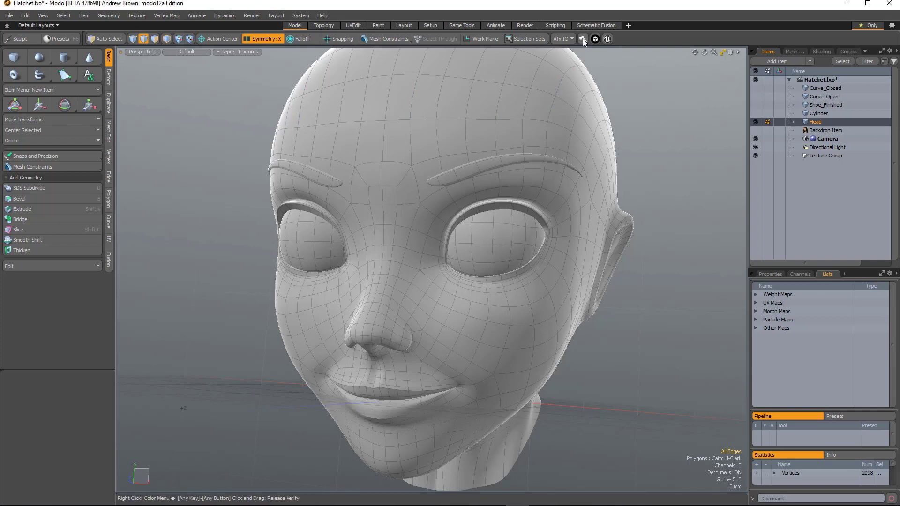
left_click(584, 39)
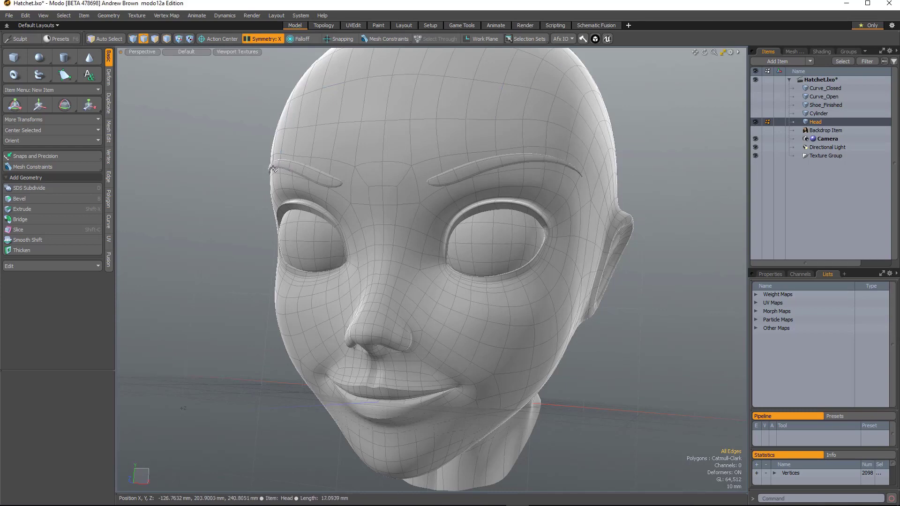
mouse_move(229, 190)
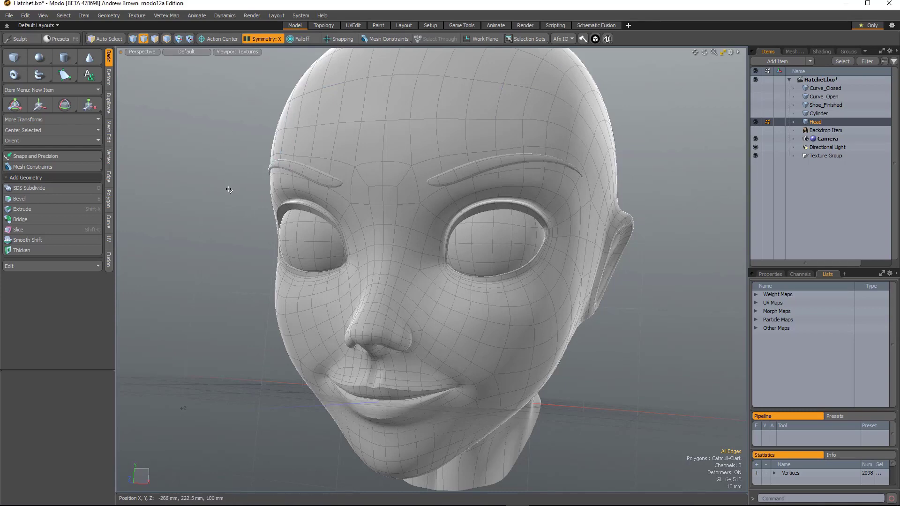
mouse_move(263, 180)
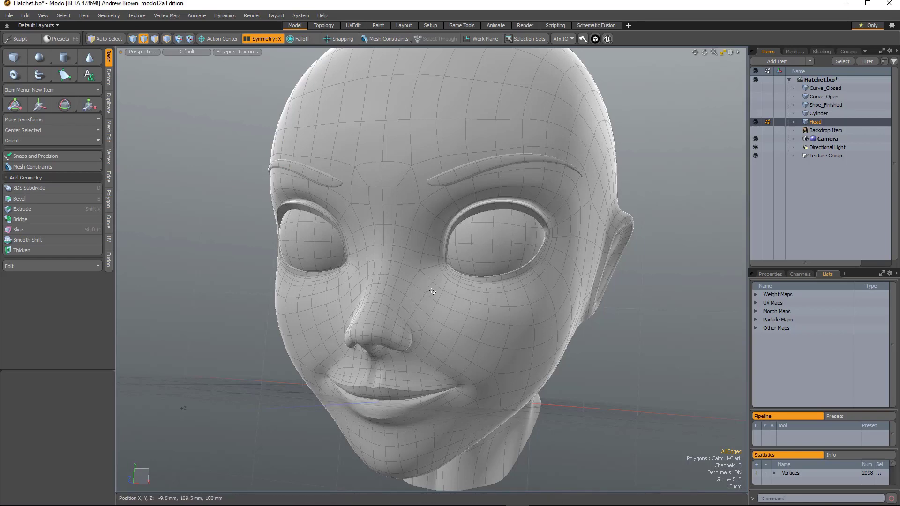
mouse_move(215, 330)
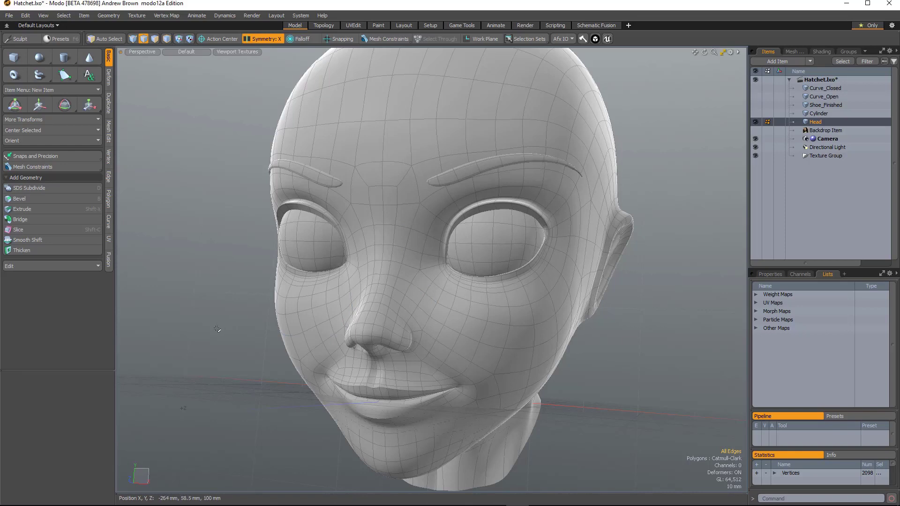
mouse_move(250, 276)
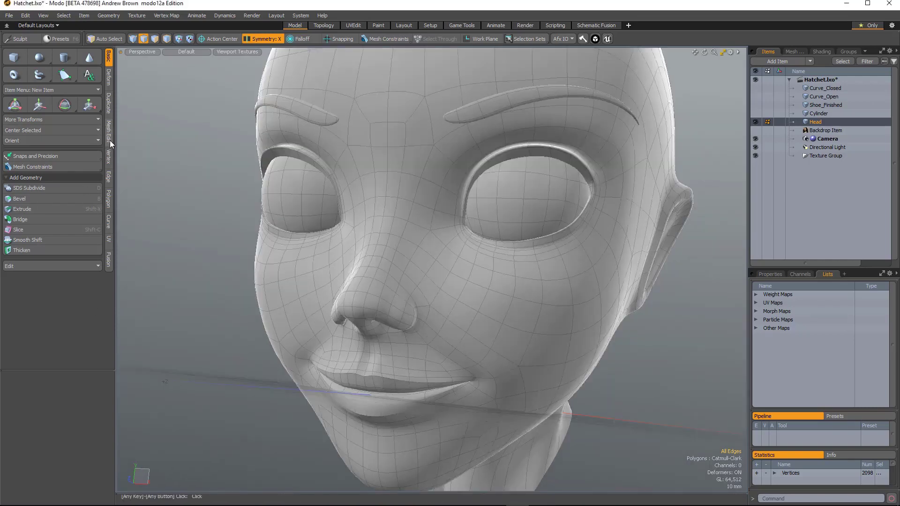
left_click(108, 136)
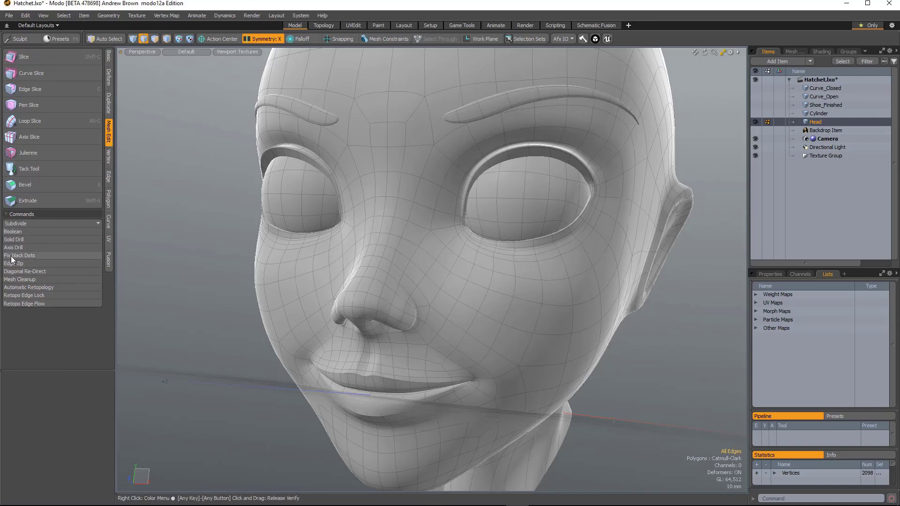
mouse_move(7, 272)
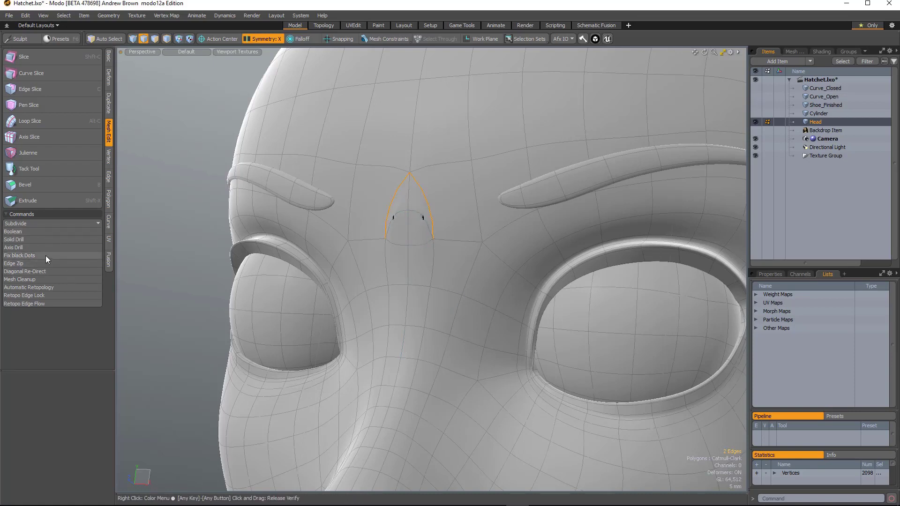
left_click(14, 263)
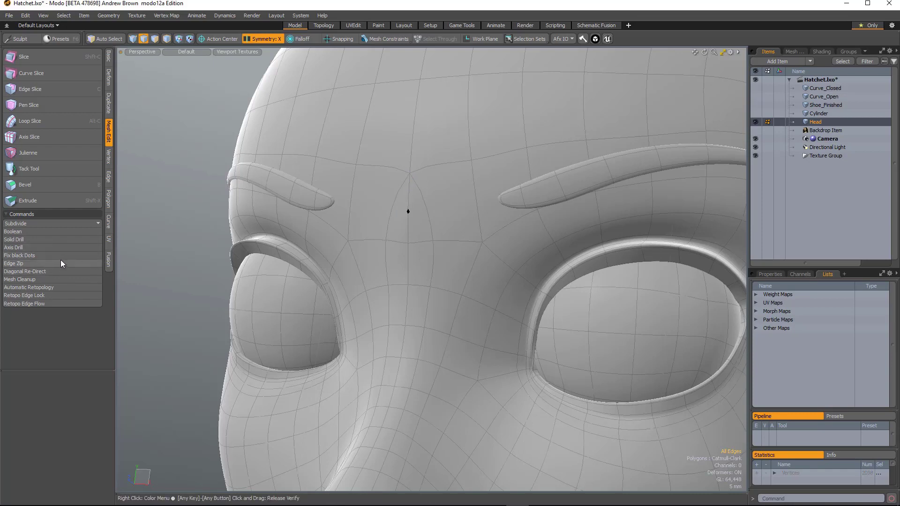
mouse_move(51, 251)
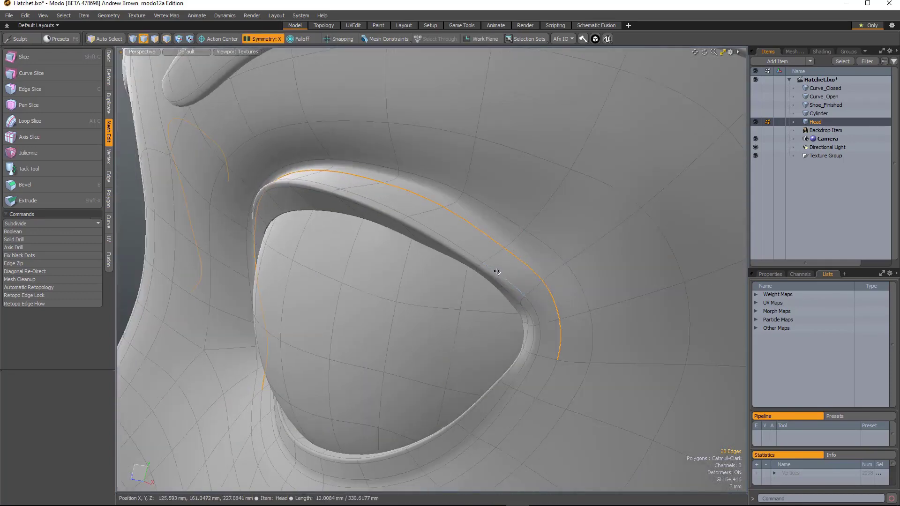
Zip the parallel edge rows below the eye, cutting the vertex count to about 2042.
left_click_drag(497, 272, 476, 274)
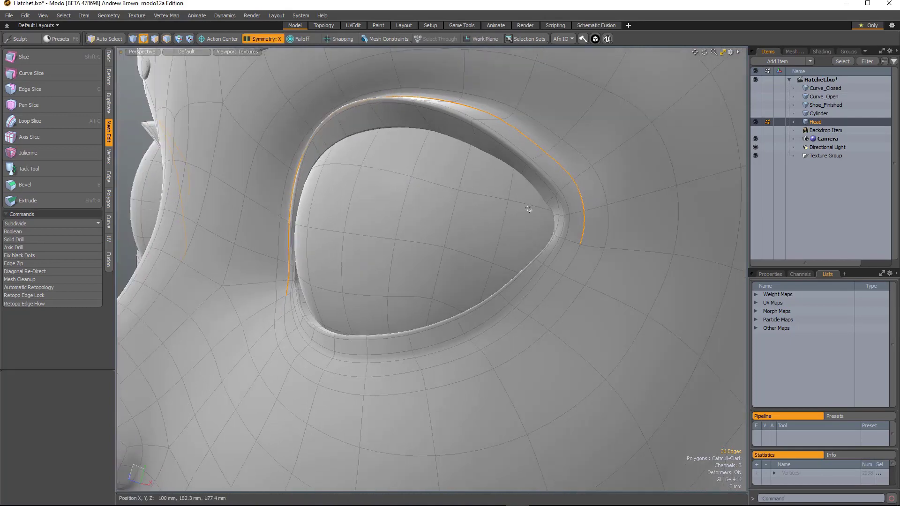
mouse_move(57, 268)
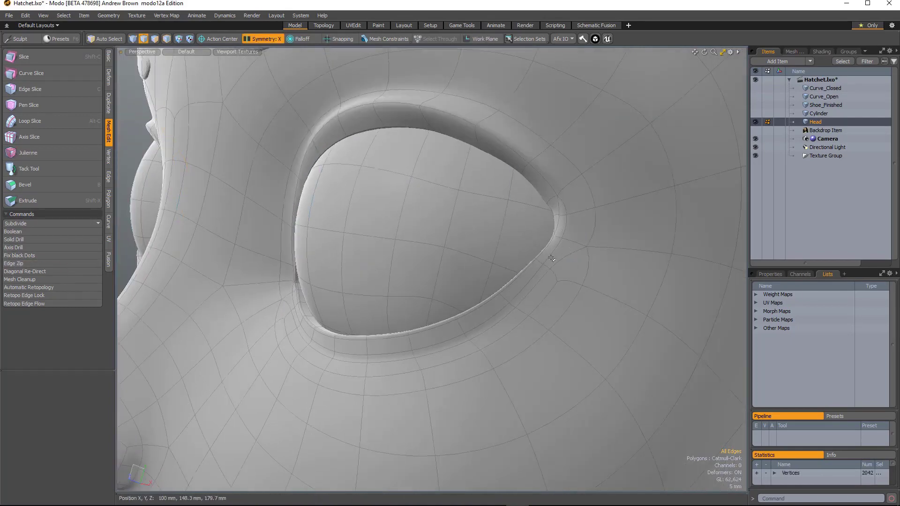
left_click(502, 308)
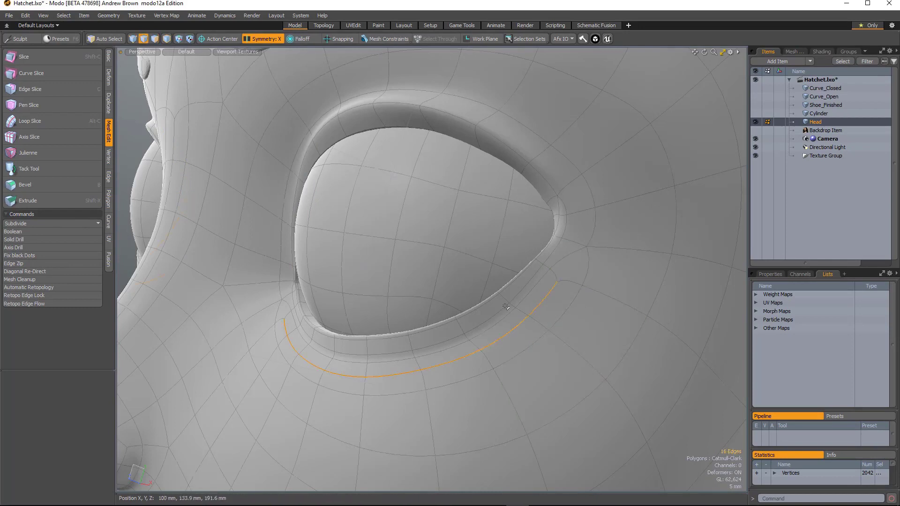
left_click(506, 307)
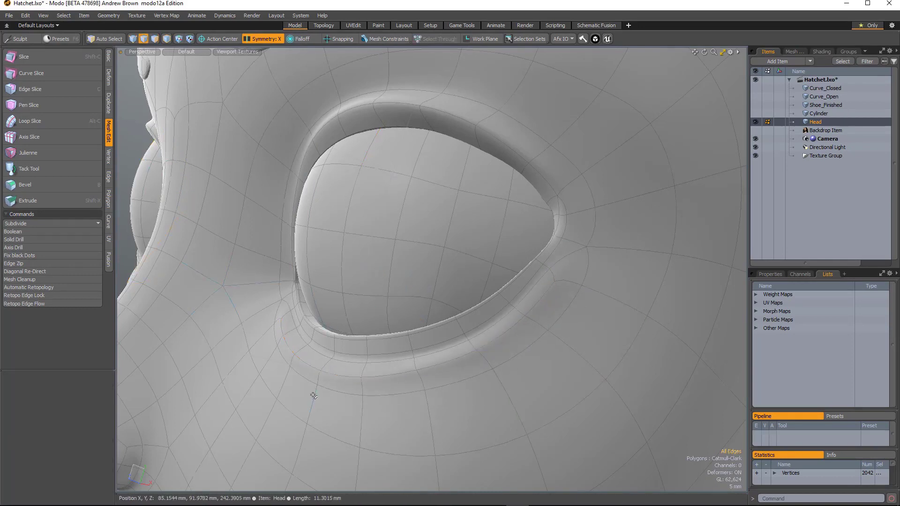
left_click_drag(315, 396, 386, 265)
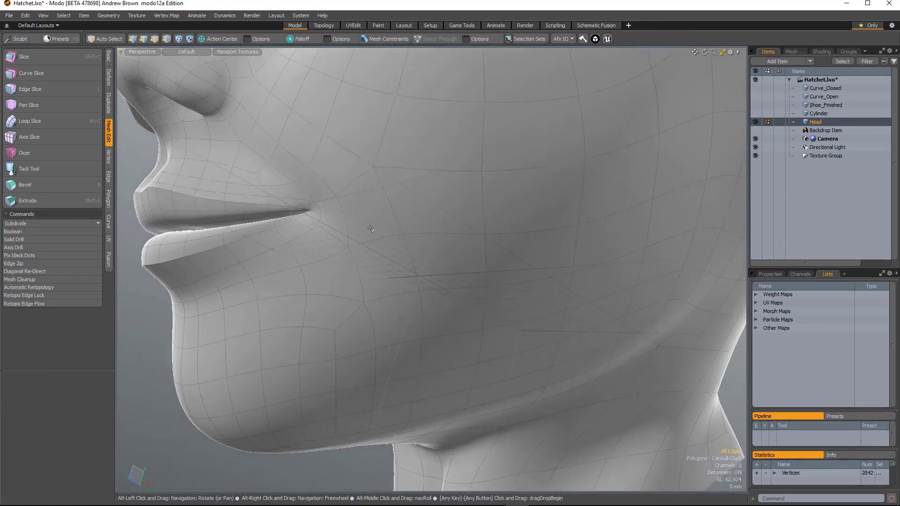
Cut a Dicer slice across the cheek beside the mouth corner.
left_click(264, 52)
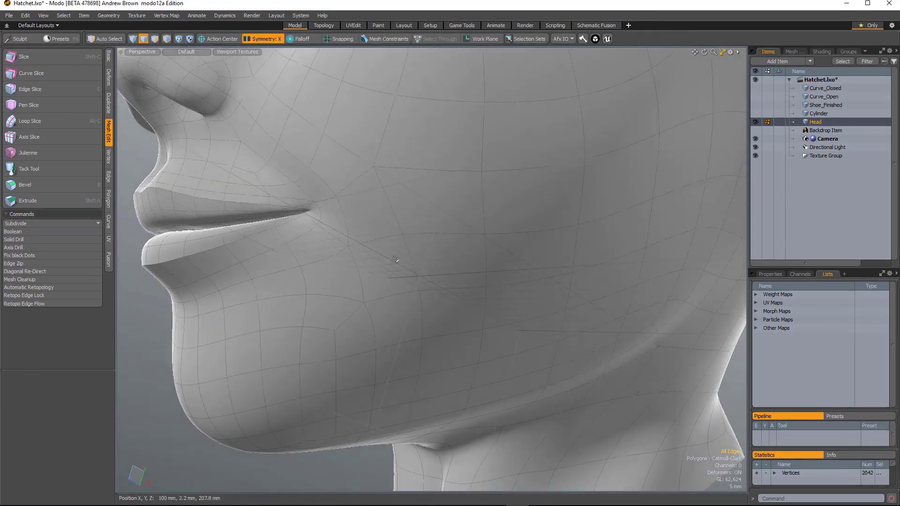
left_click(454, 263)
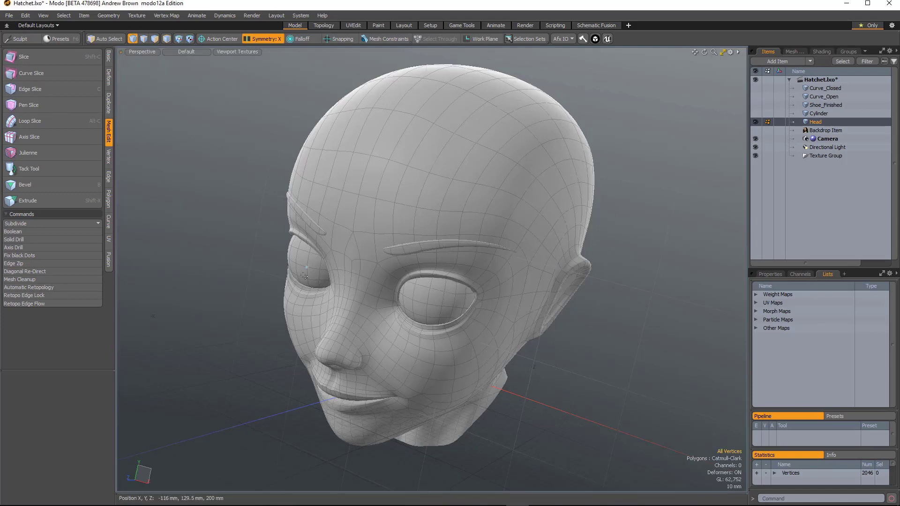
Switch to Vertex editing and select vertices across the top of the skull.
left_click(109, 159)
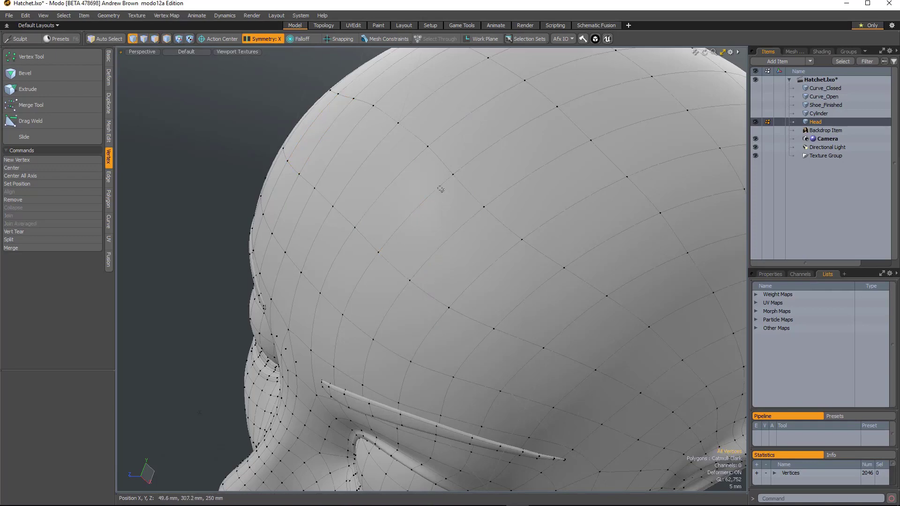
left_click(451, 173)
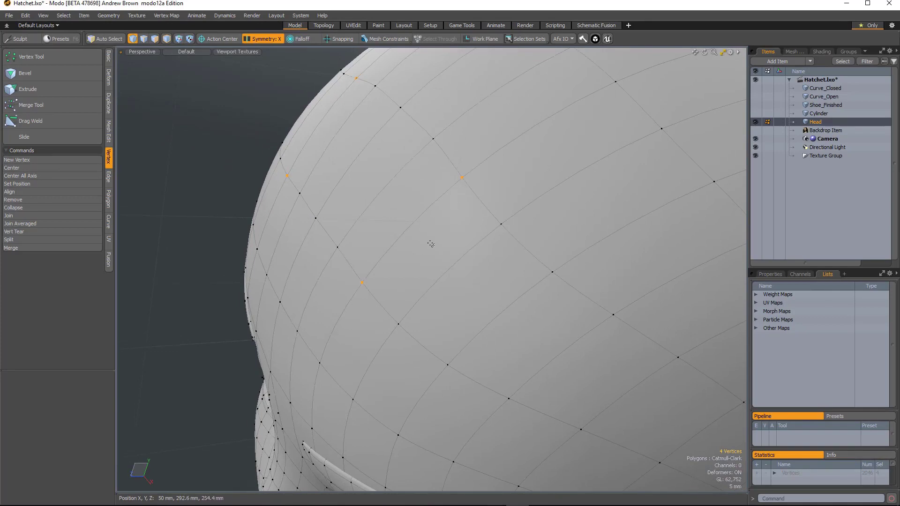
mouse_move(53, 237)
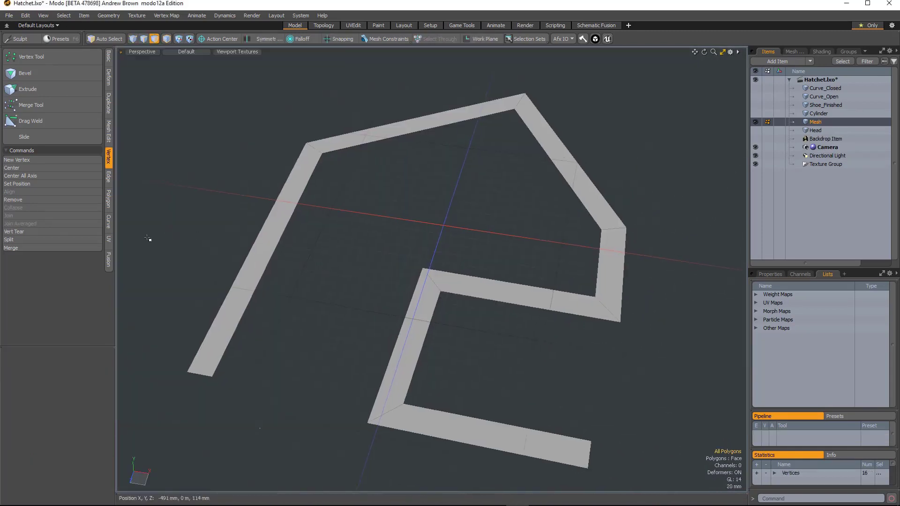
left_click(108, 199)
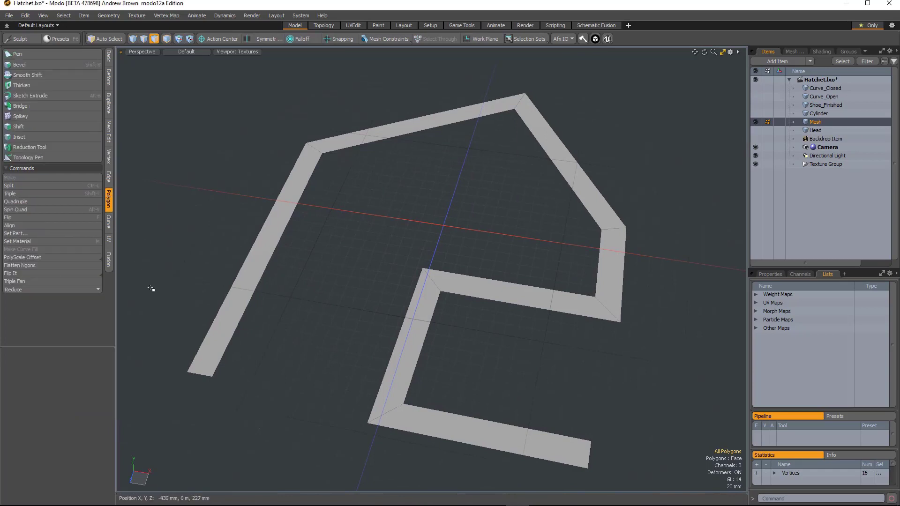
mouse_move(26, 262)
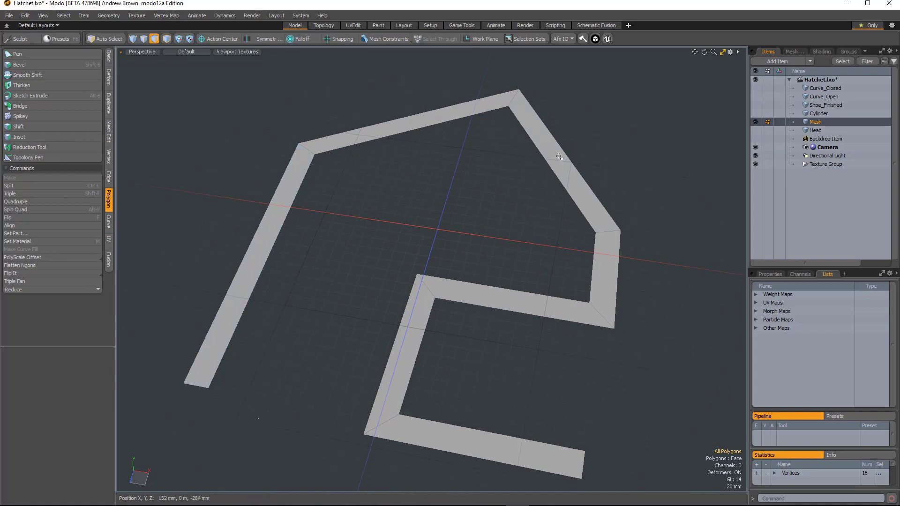
mouse_move(400, 205)
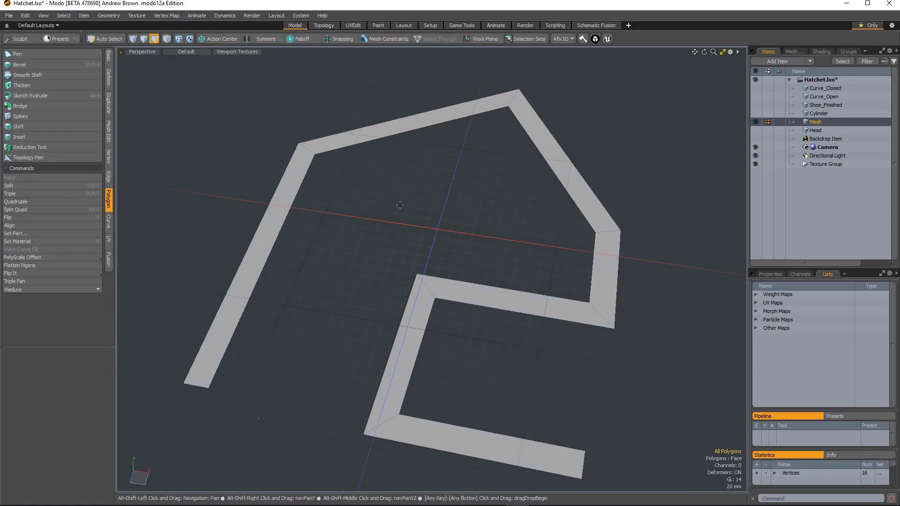
left_click_drag(399, 204, 517, 219)
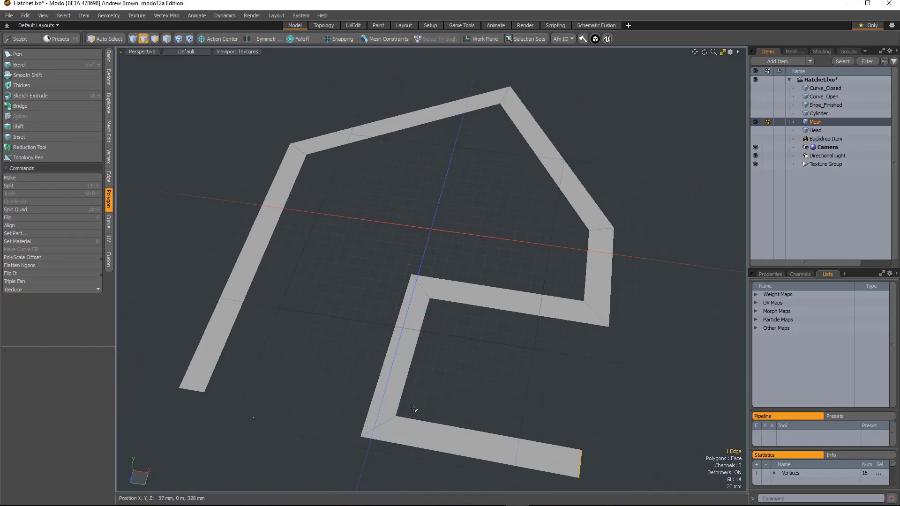
left_click(420, 287)
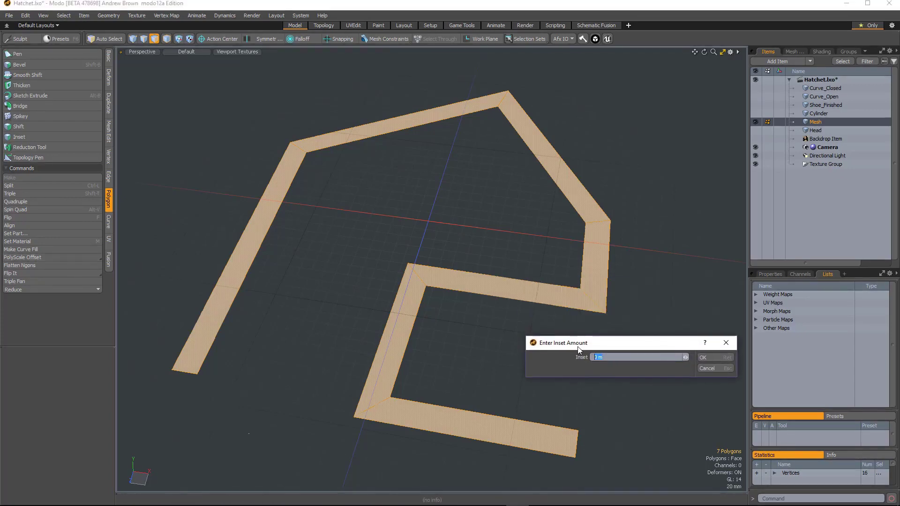
Inset the strip polygons by 10mm with PolyScale Offset.
type("10mm")
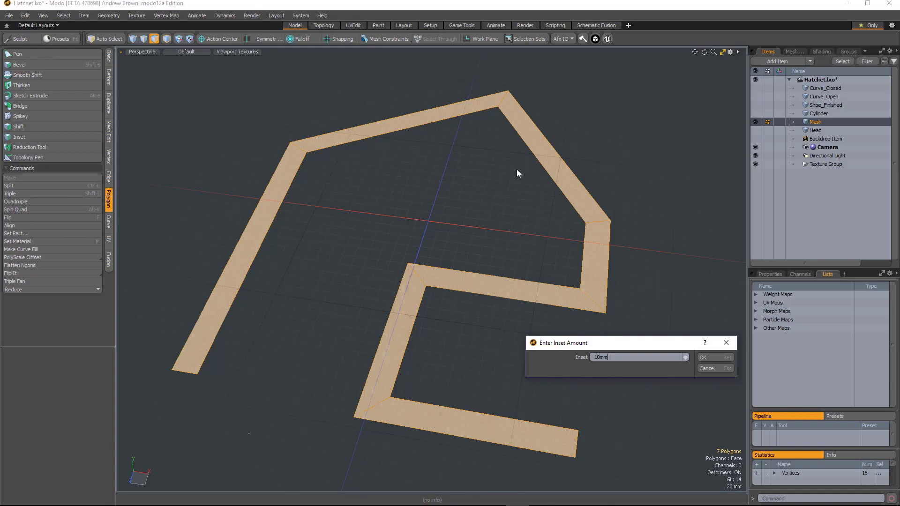
left_click(703, 357)
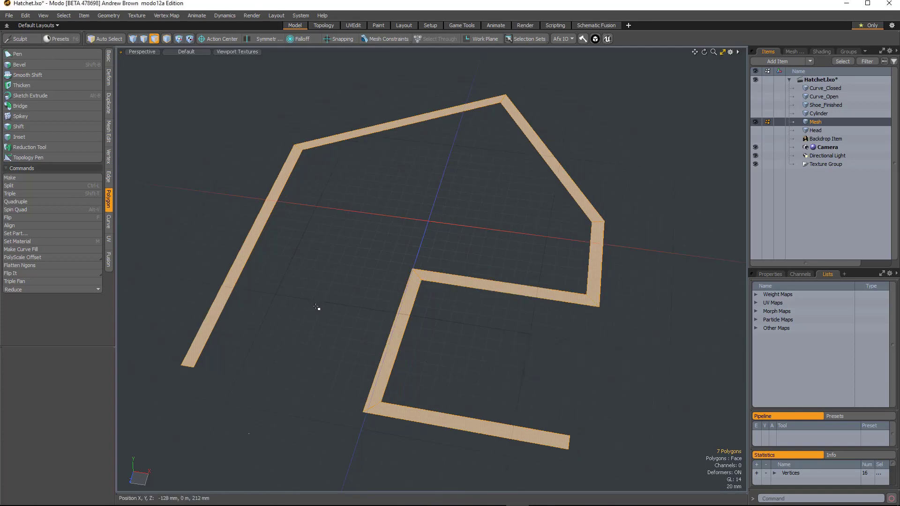
mouse_move(319, 315)
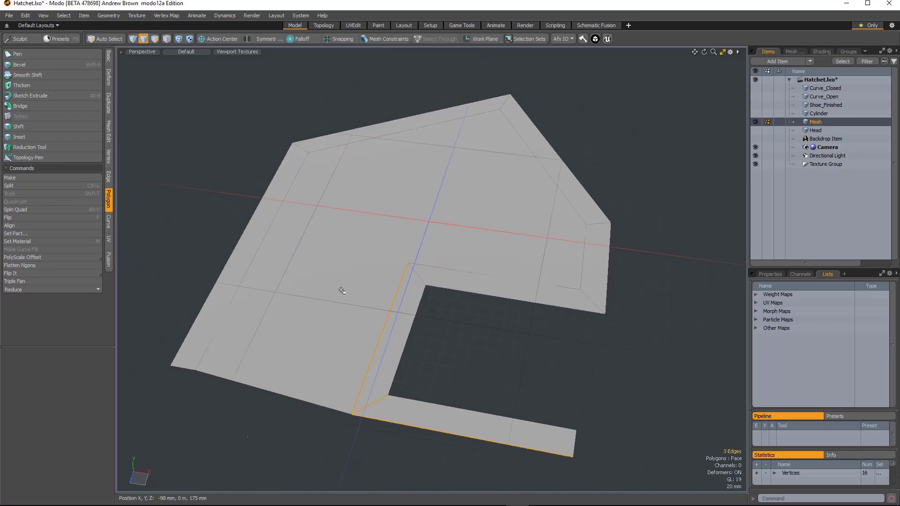
Offset the large fill face 10mm inward and detach it with PolyScale Offset Detach.
left_click(580, 287)
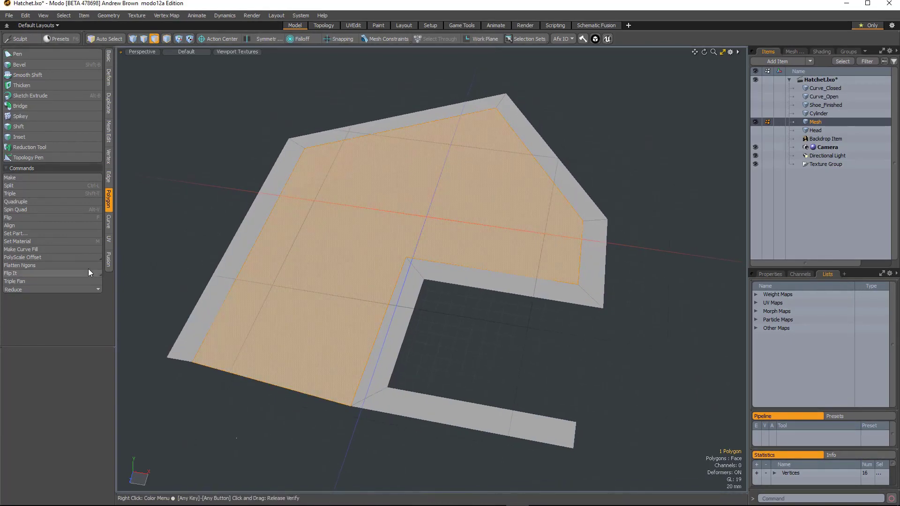
left_click(23, 257)
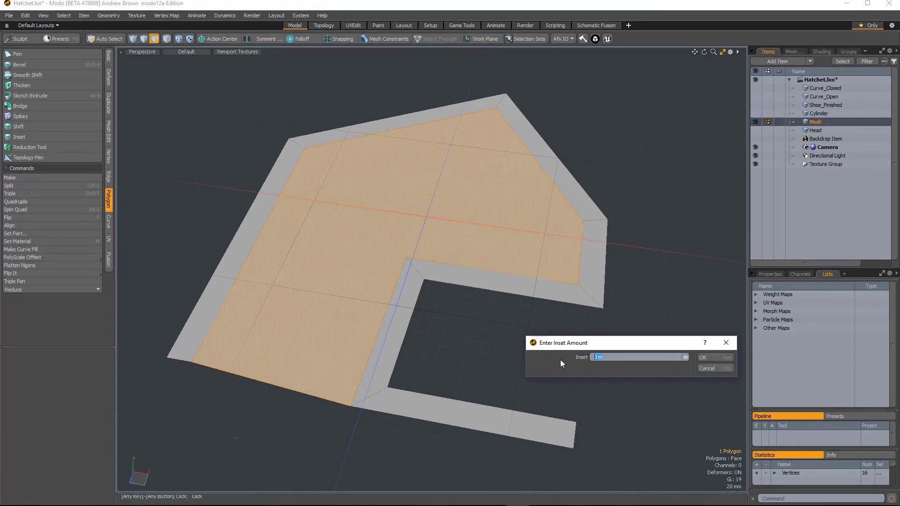
type("10mm")
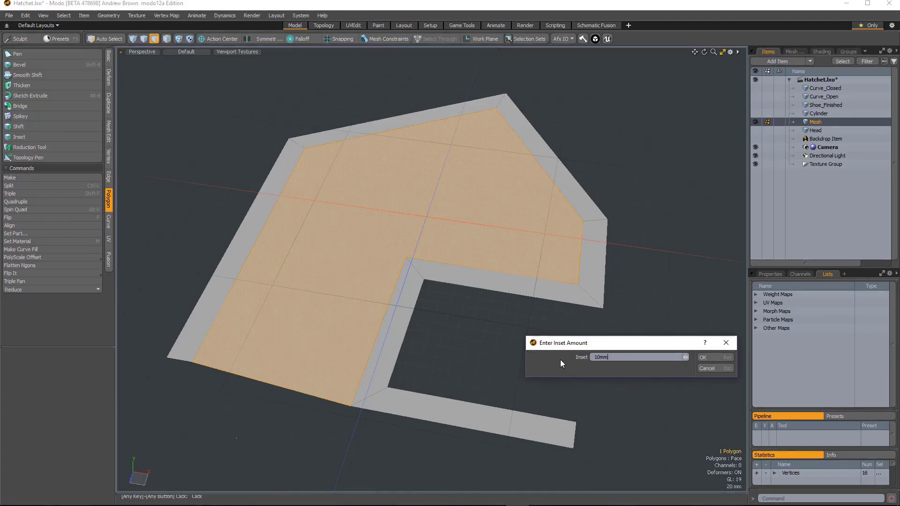
mouse_move(653, 343)
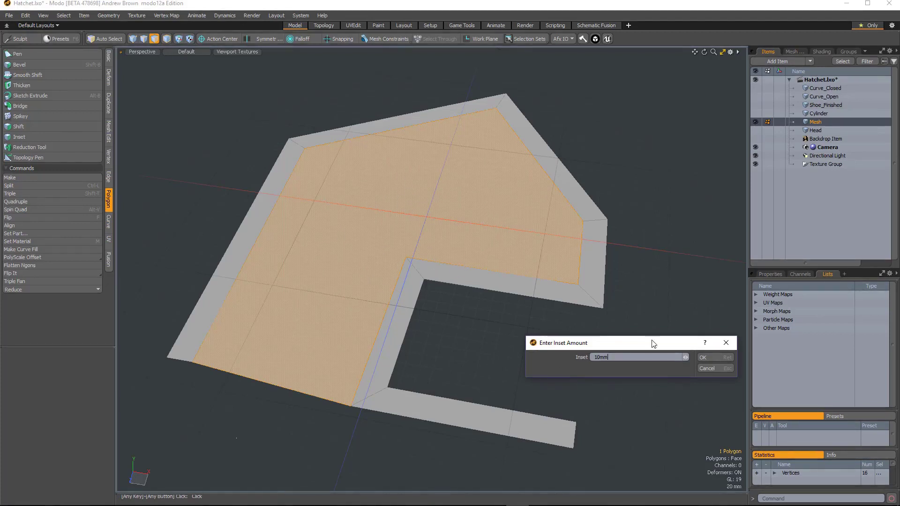
left_click(703, 358)
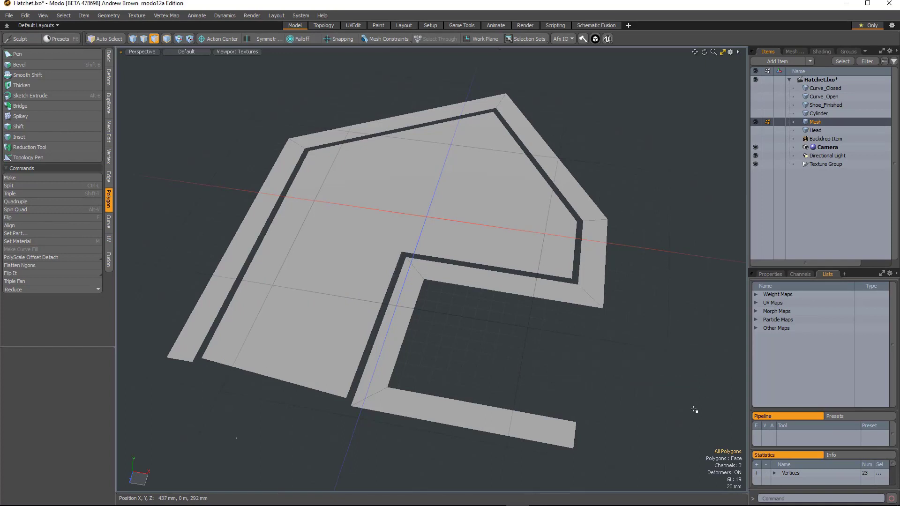
left_click(815, 131)
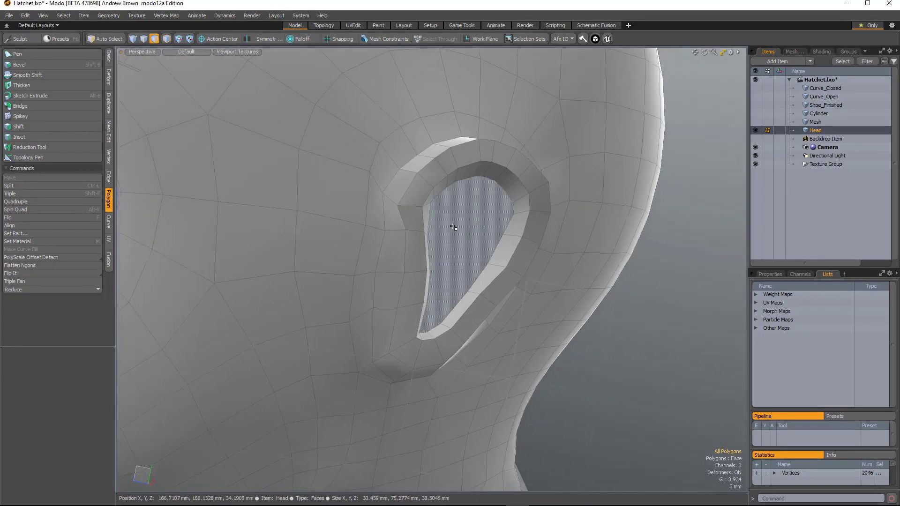
mouse_move(460, 254)
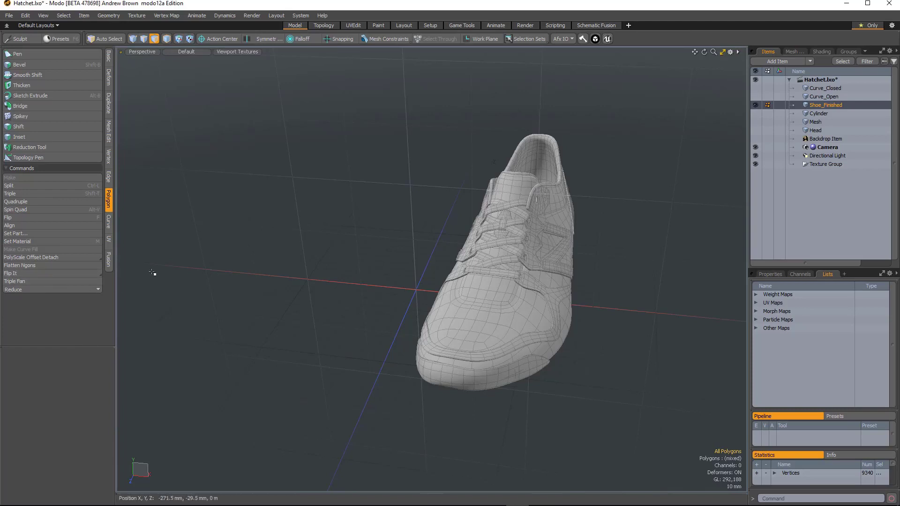
mouse_move(261, 242)
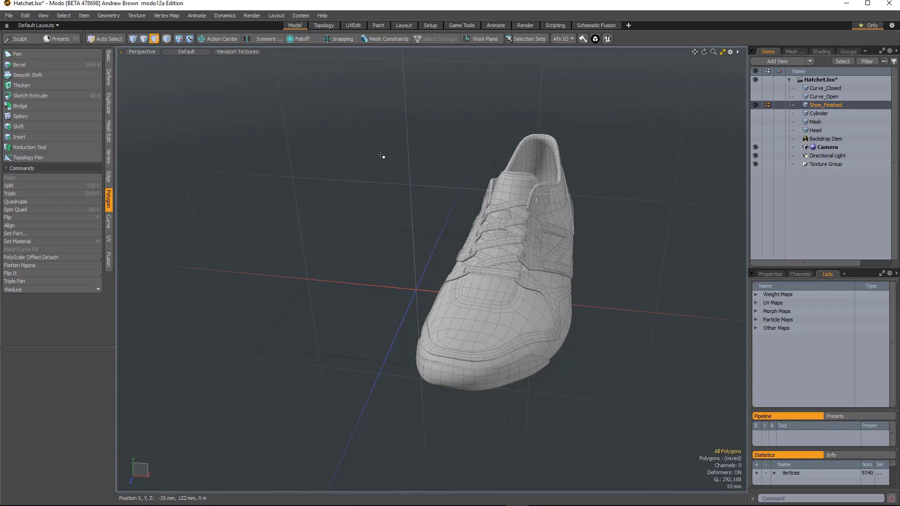
mouse_move(364, 97)
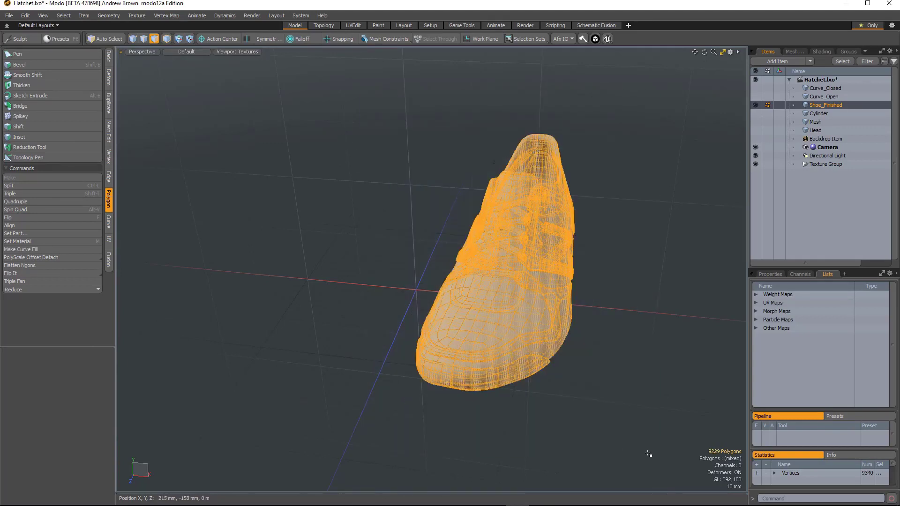
Mirror Shoe_Finished along the X axis with Flip It.
left_click(10, 274)
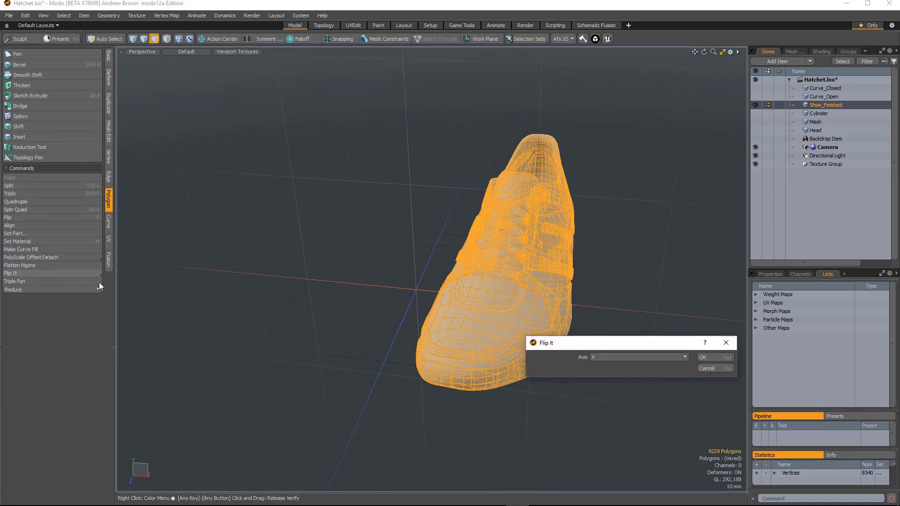
left_click(684, 357)
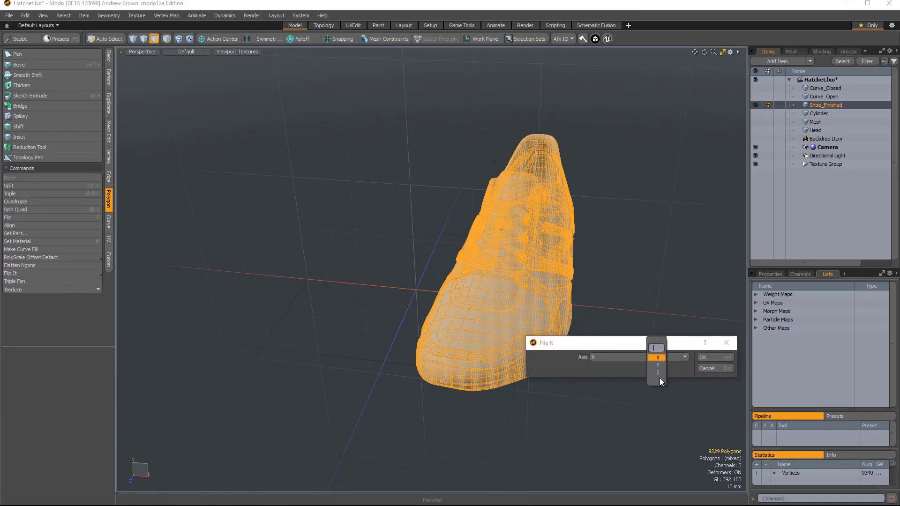
left_click(658, 357)
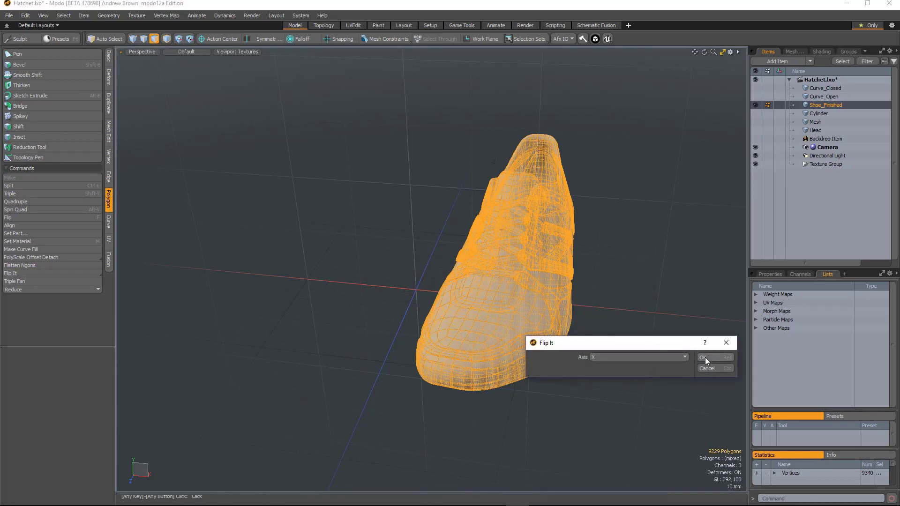
left_click(704, 358)
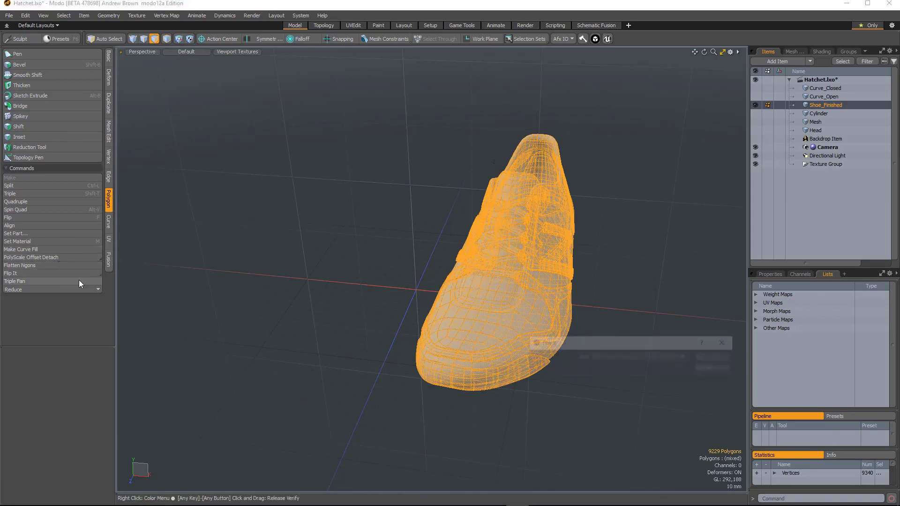
Apply Flip It Origin to the shoe, then display the Cylinder item.
left_click(10, 273)
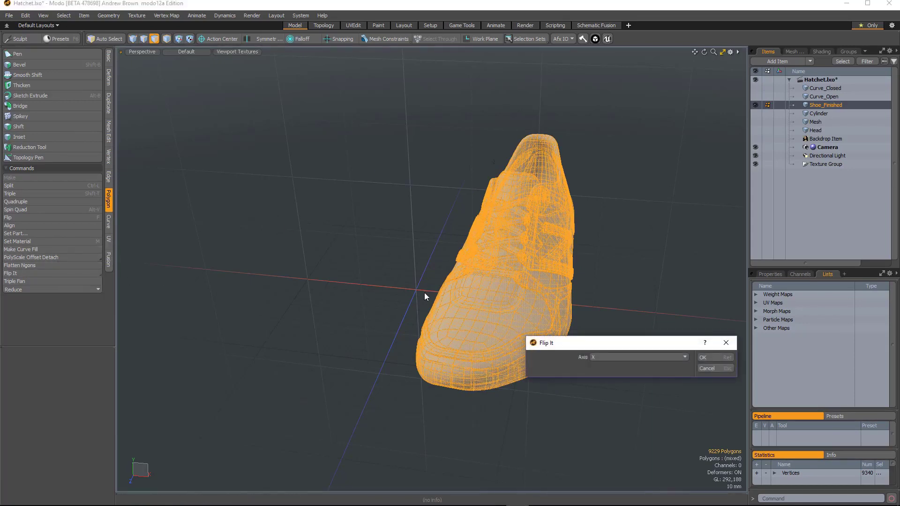
left_click(704, 358)
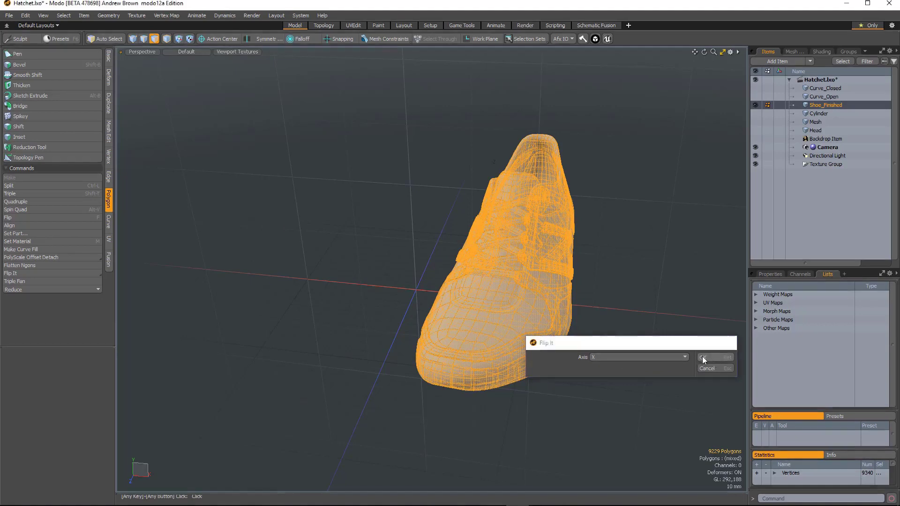
left_click(715, 358)
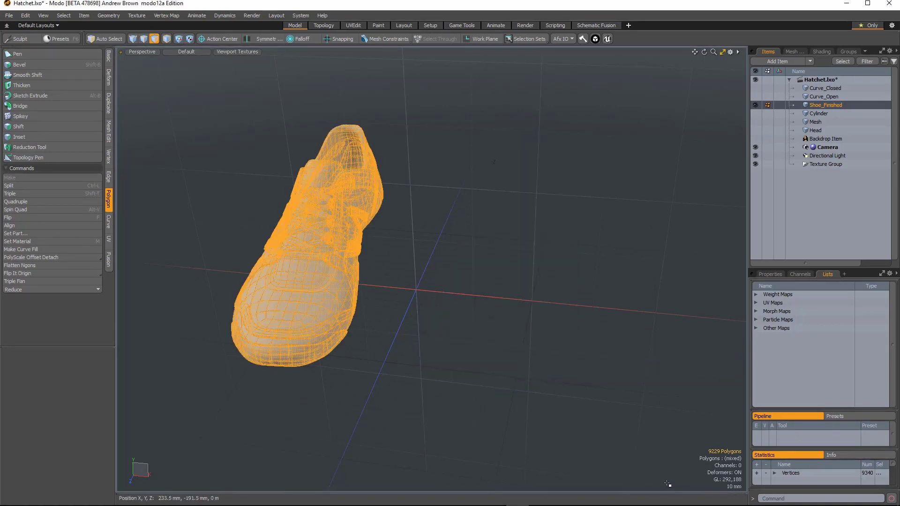
mouse_move(598, 384)
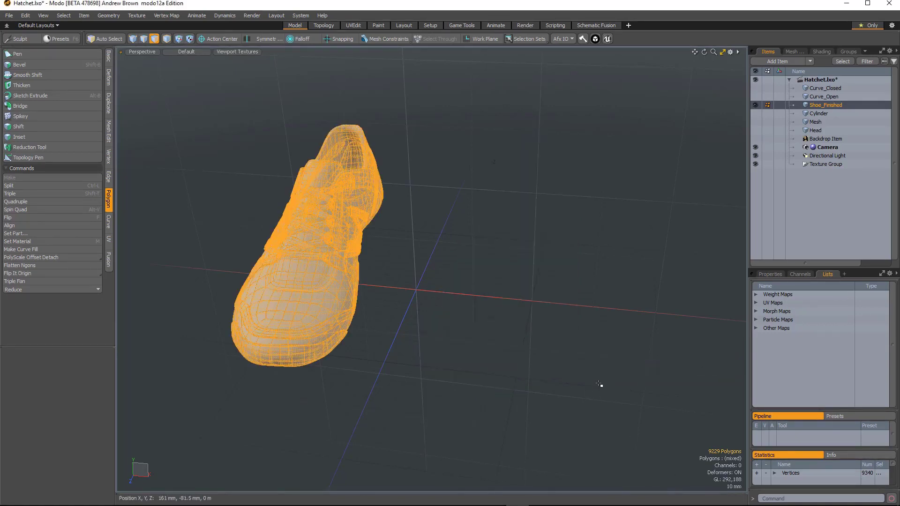
left_click(818, 113)
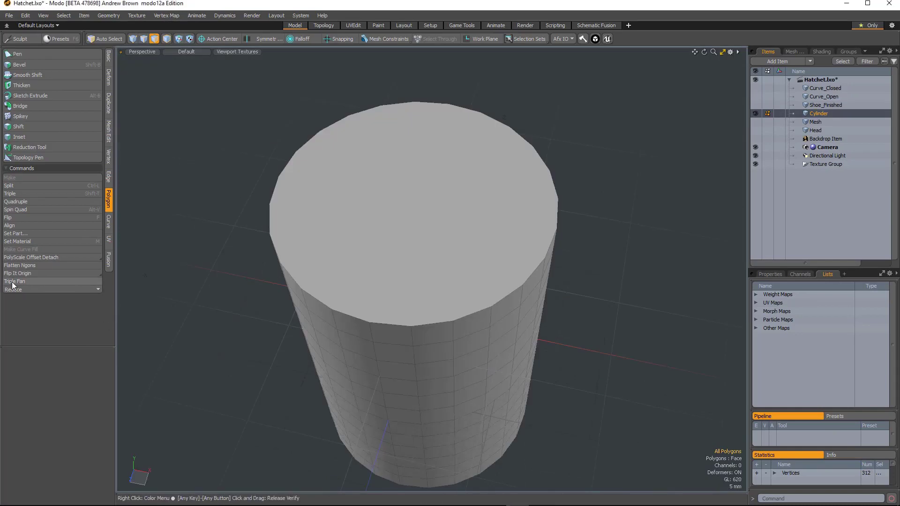
mouse_move(43, 286)
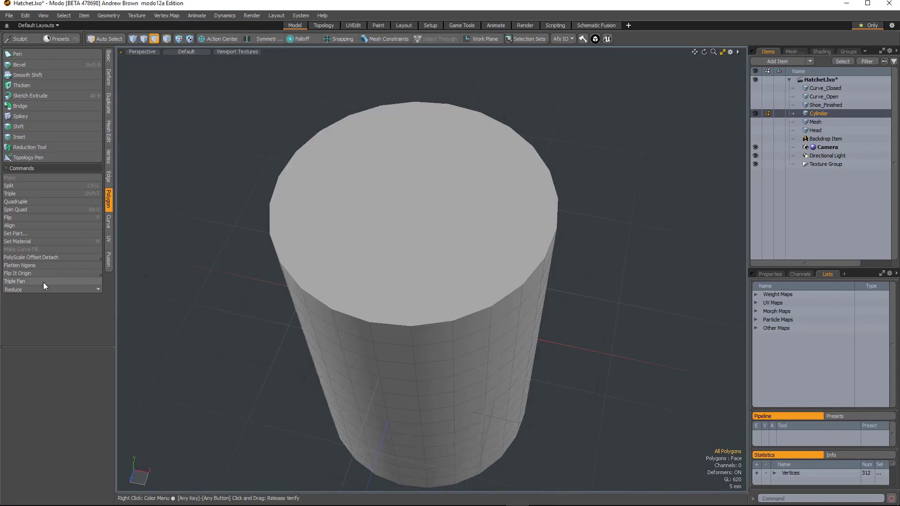
mouse_move(414, 241)
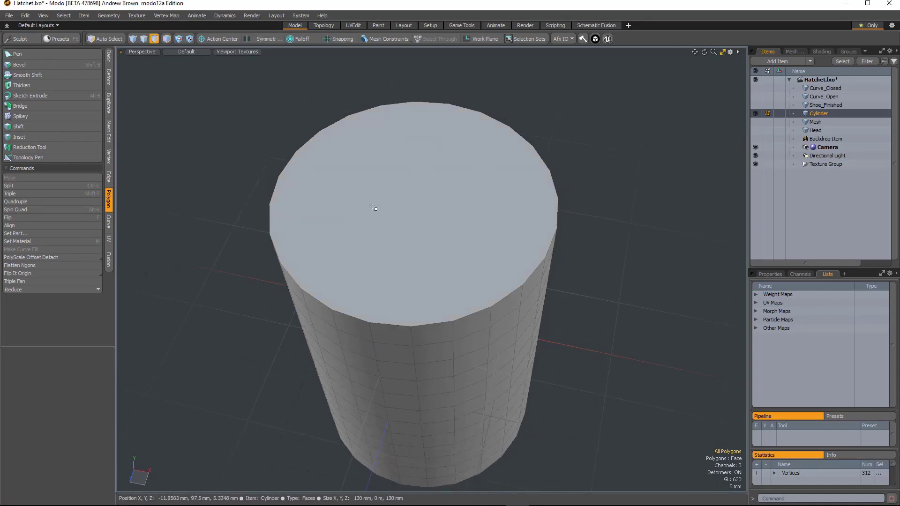
Inspect the cylinder's top cap, then show only the Curve_Open item.
left_click(373, 208)
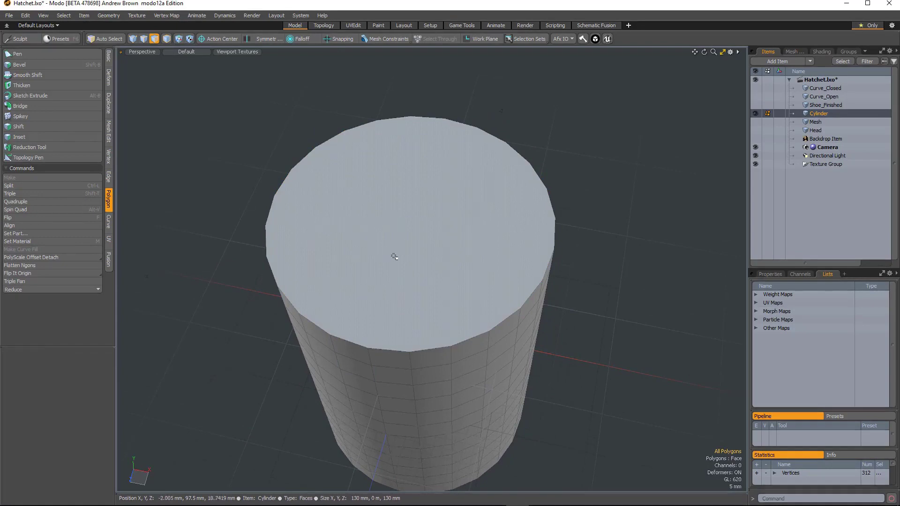
left_click(391, 257)
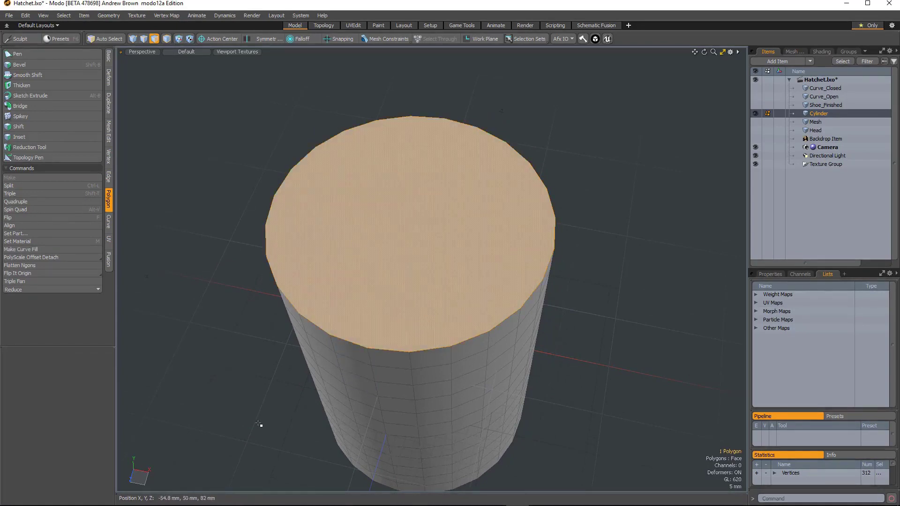
mouse_move(207, 254)
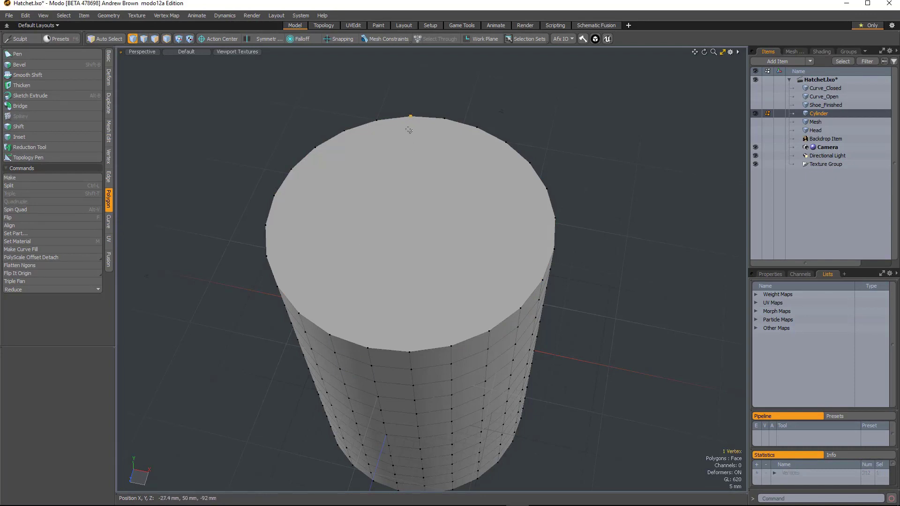
left_click(14, 281)
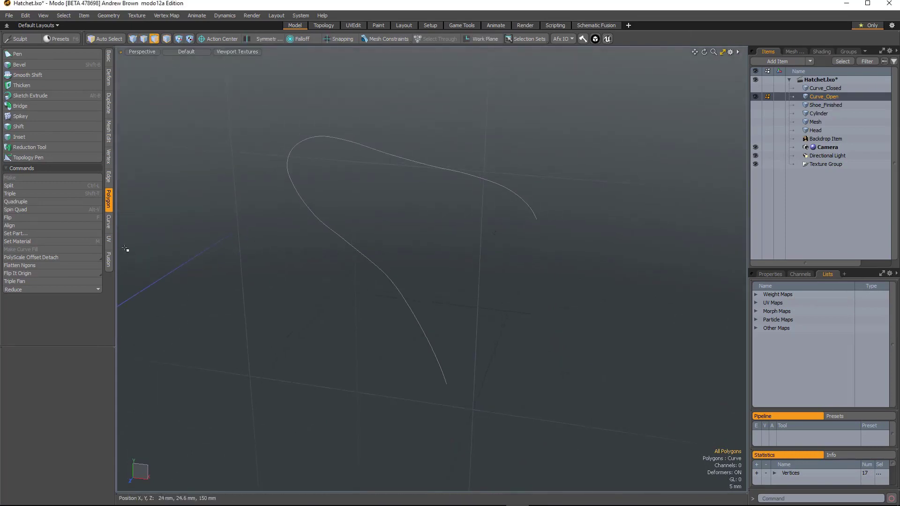
Offset the open curve by 2mm with Open Curve Offset.
left_click(109, 224)
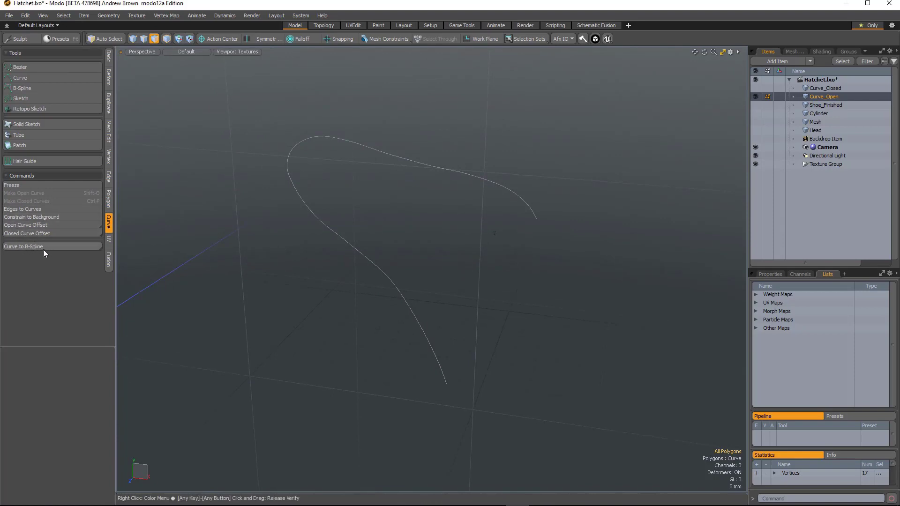
mouse_move(343, 253)
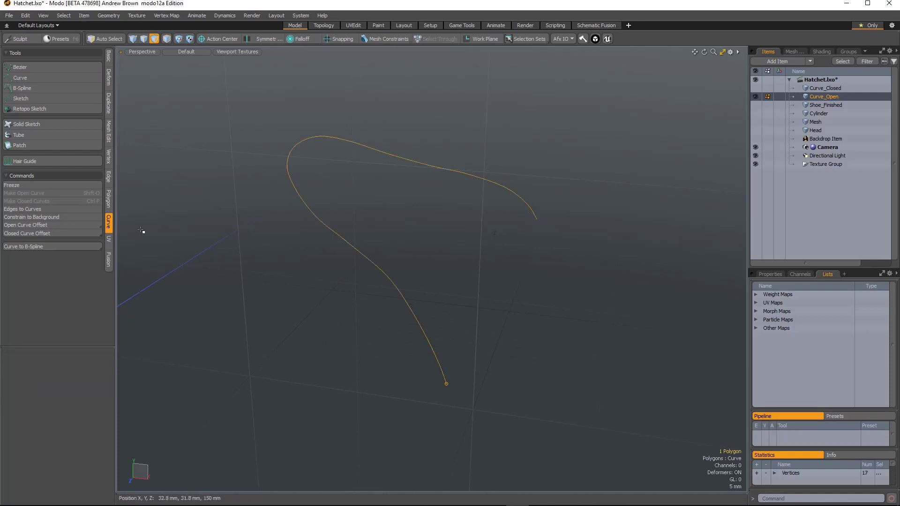
left_click(25, 226)
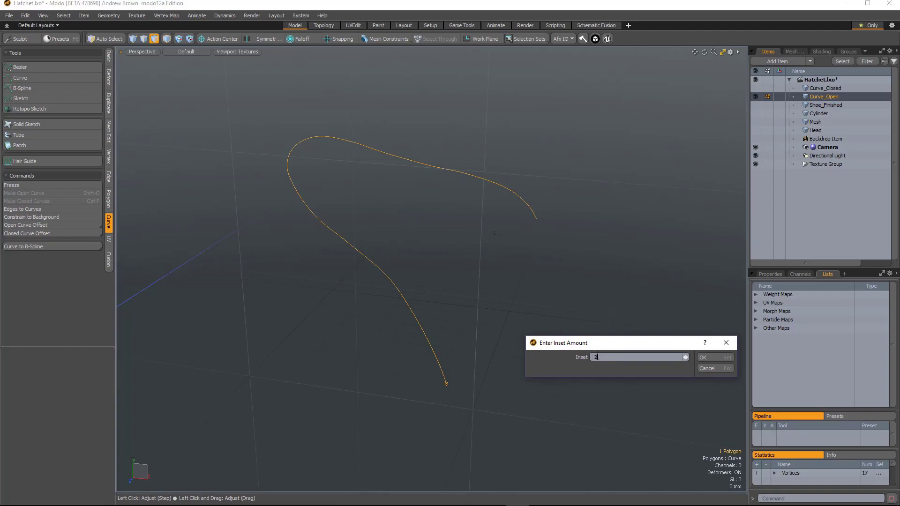
type("2mm")
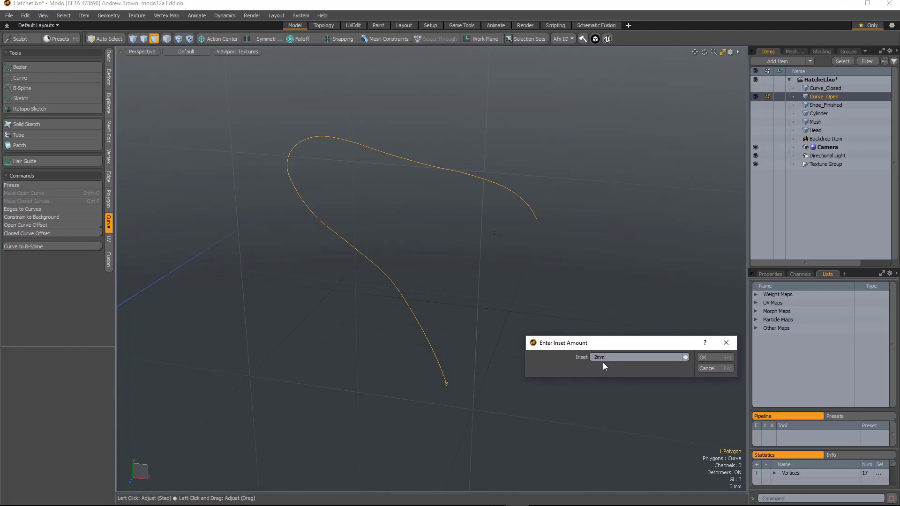
left_click(703, 357)
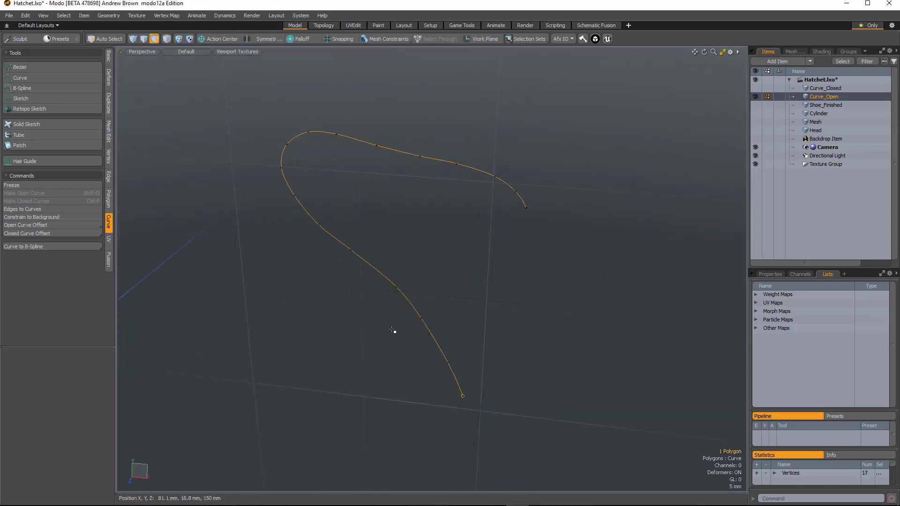
Create a three-curve 2mm offset with Open Curve Offset Trio.
left_click(25, 225)
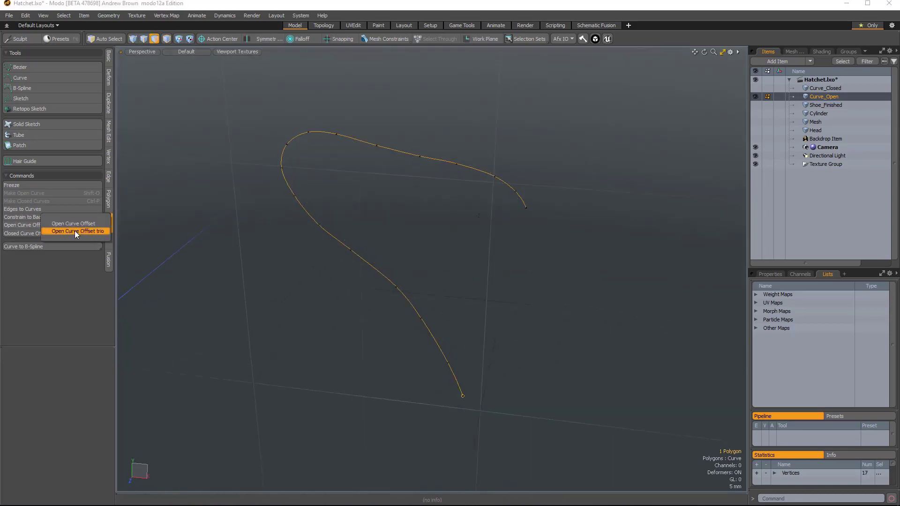
left_click(75, 231)
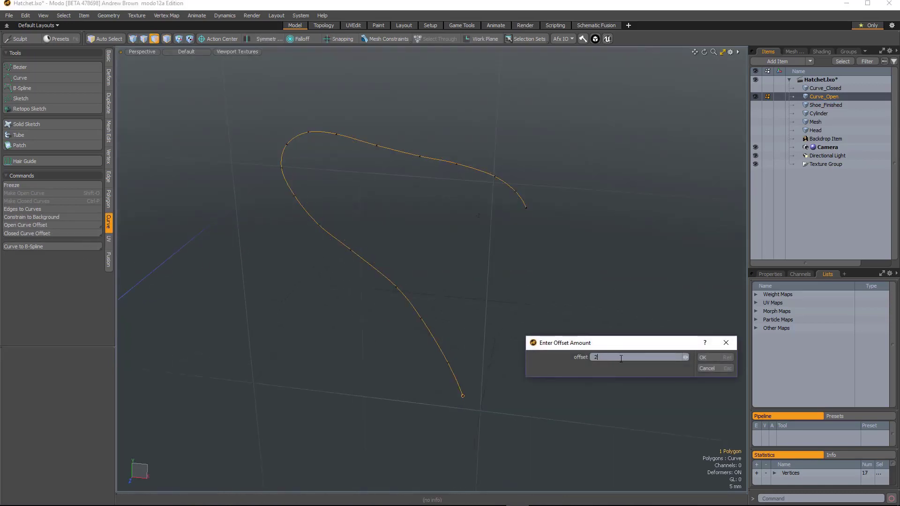
left_click(703, 357)
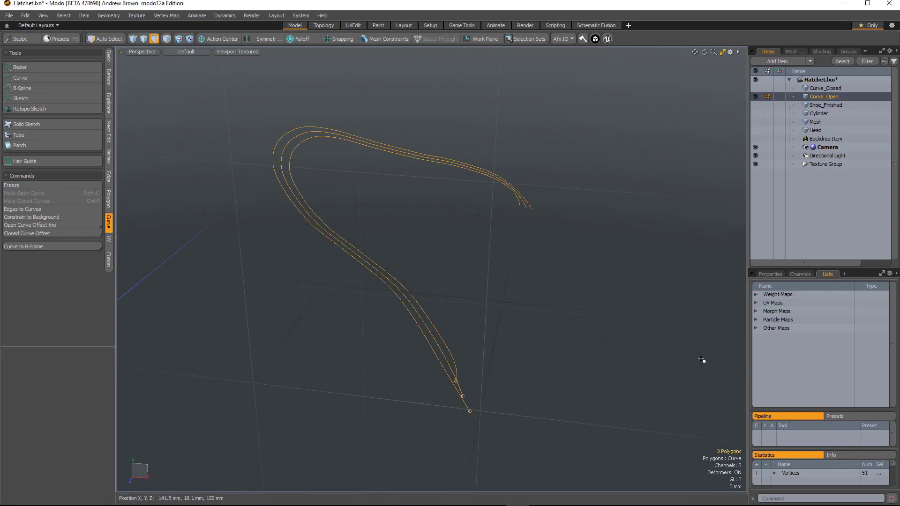
mouse_move(675, 346)
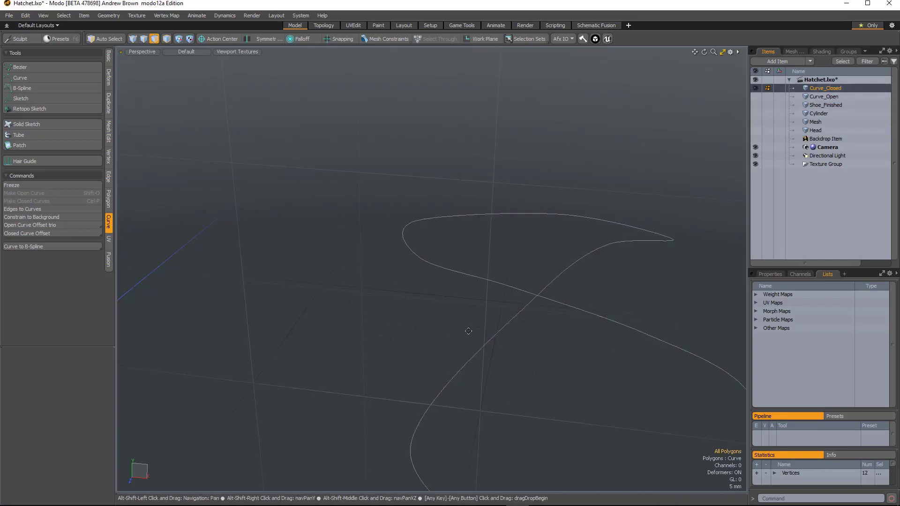
Dismiss the warning and offset the closed curve with Closed Curve Offset Trio at 2mm.
left_click_drag(468, 331, 336, 344)
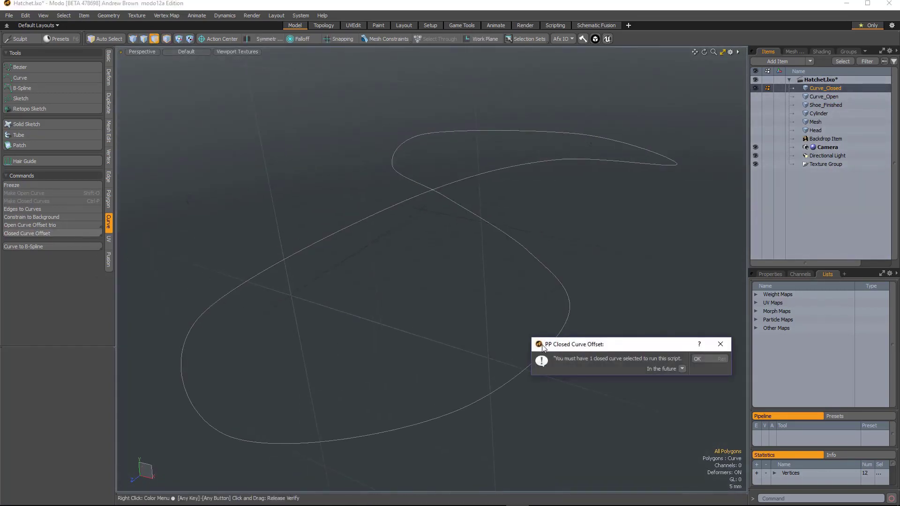
left_click(697, 358)
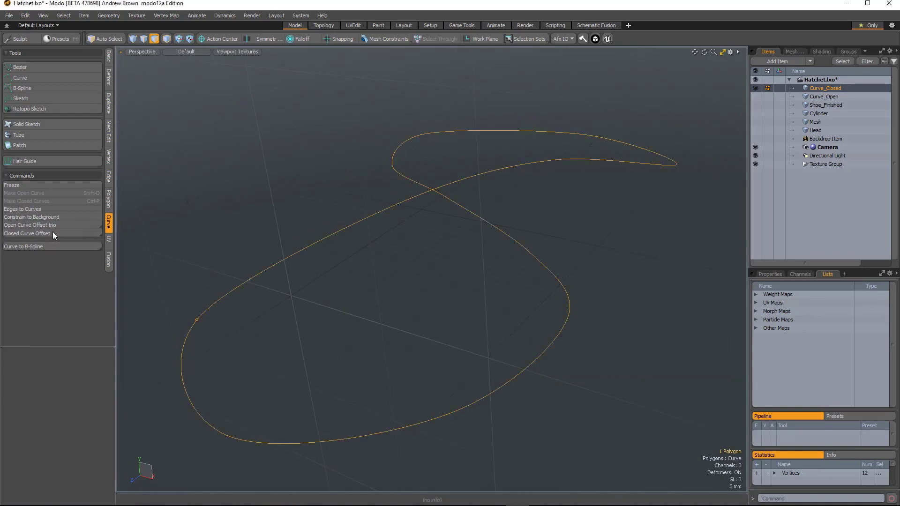
left_click(27, 234)
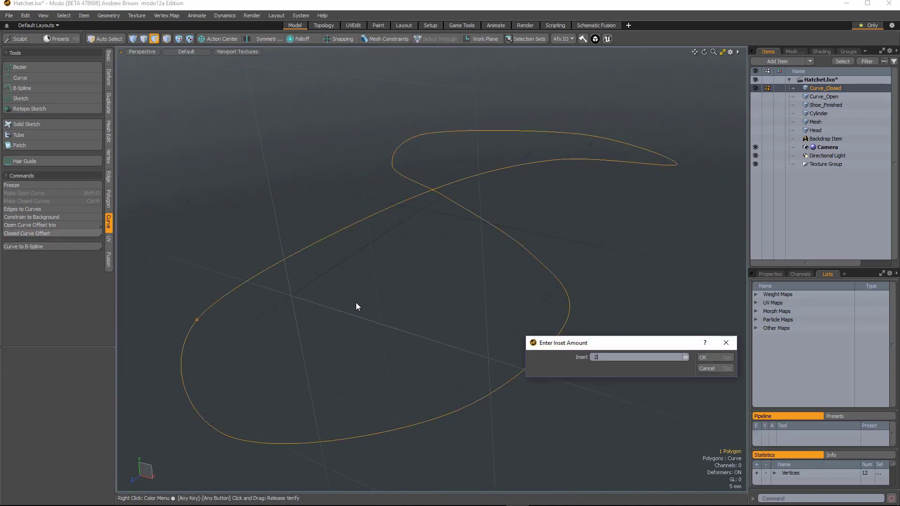
left_click(703, 358)
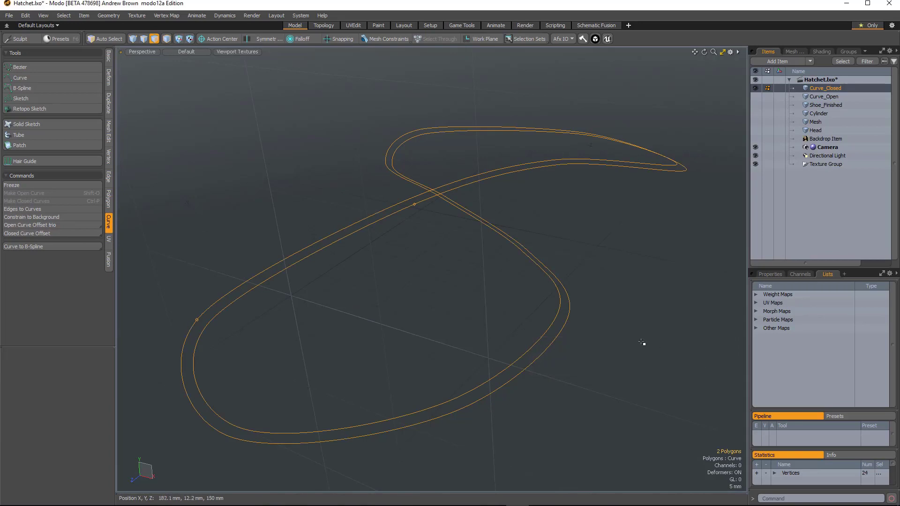
left_click(27, 233)
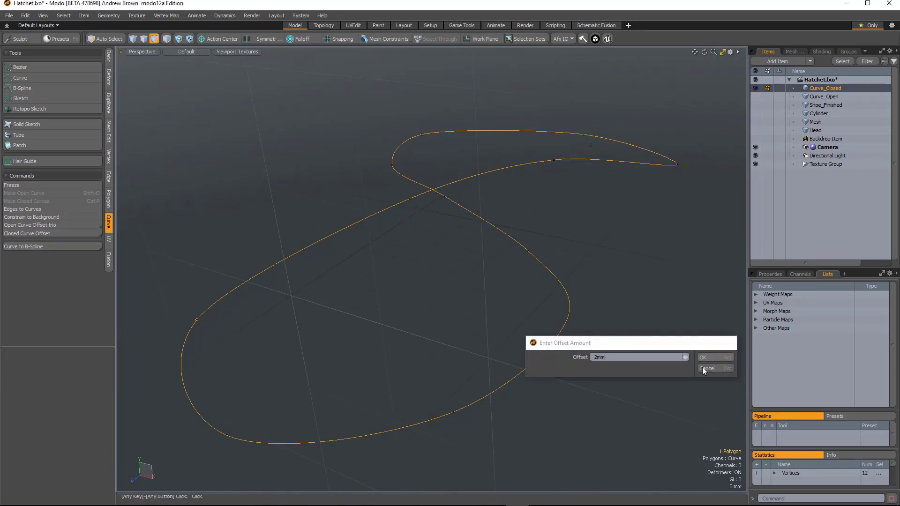
left_click(703, 357)
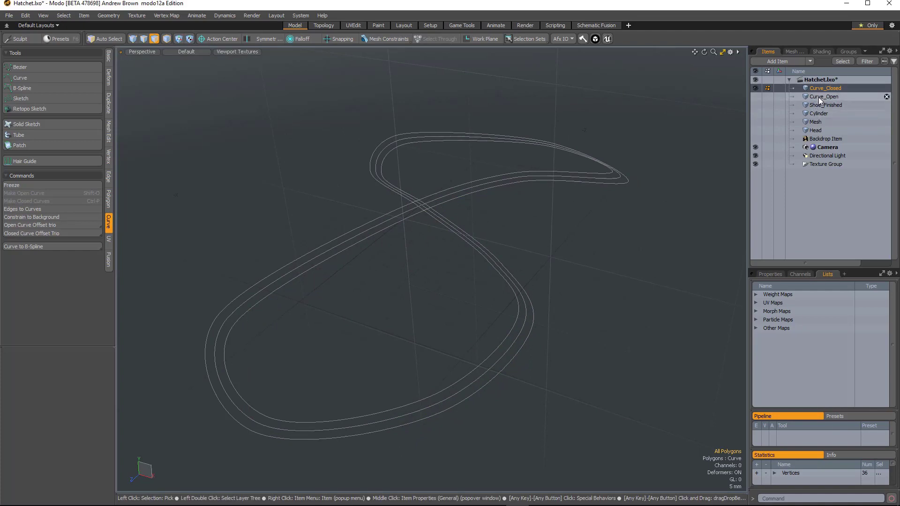
mouse_move(801, 97)
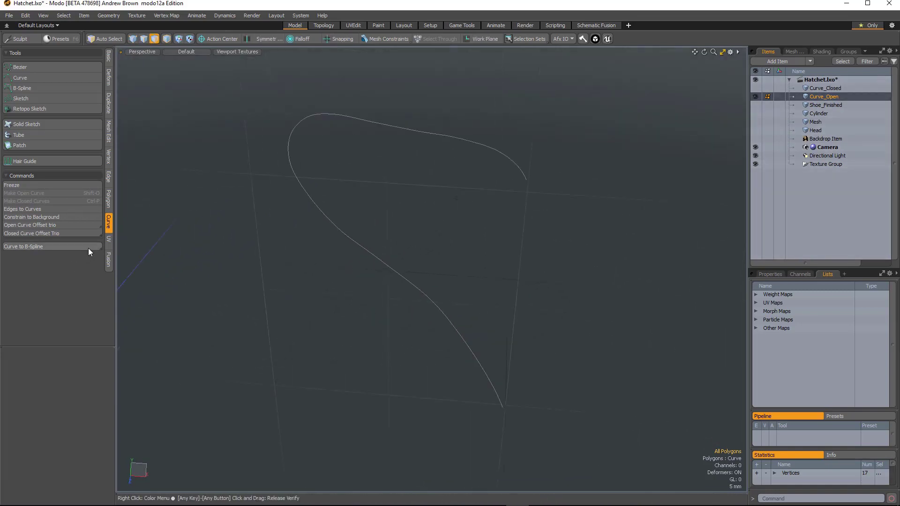
Convert the open curve into a Bezier curve, edit its points, and show only Head.
left_click(22, 246)
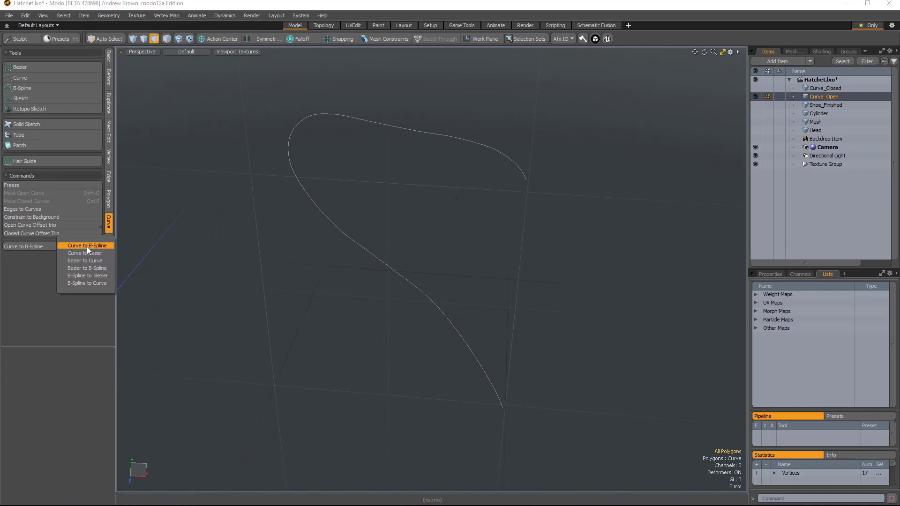
mouse_move(85, 261)
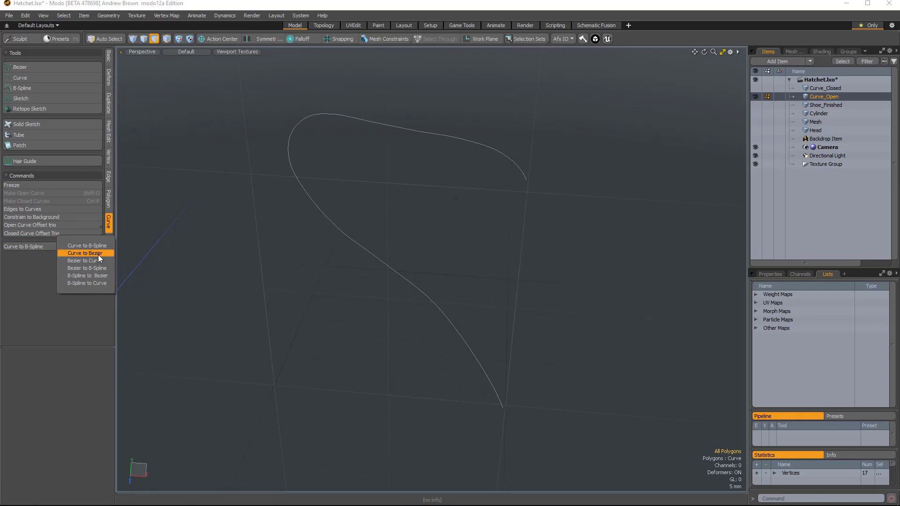
left_click(84, 253)
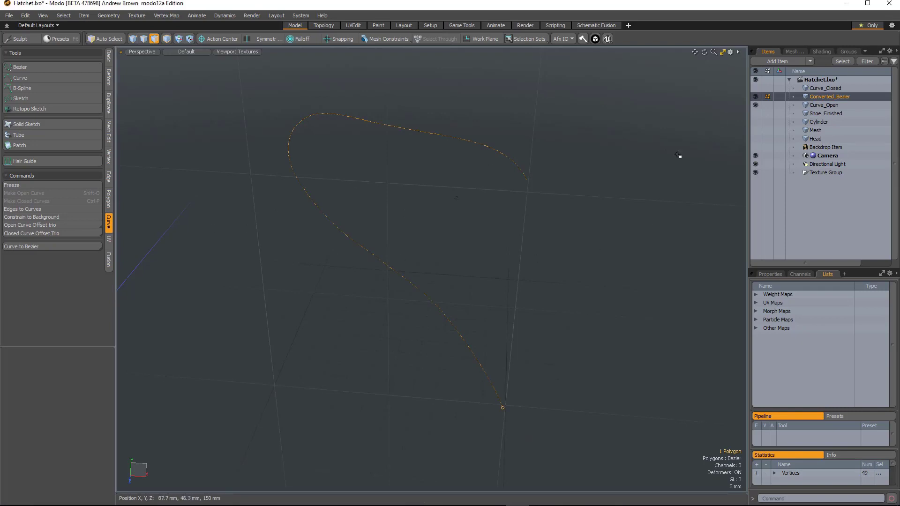
mouse_move(297, 265)
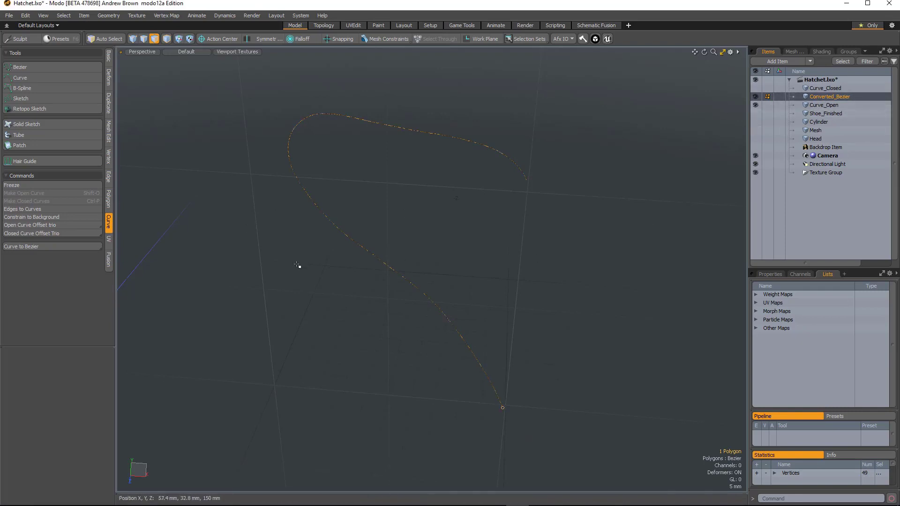
left_click(20, 67)
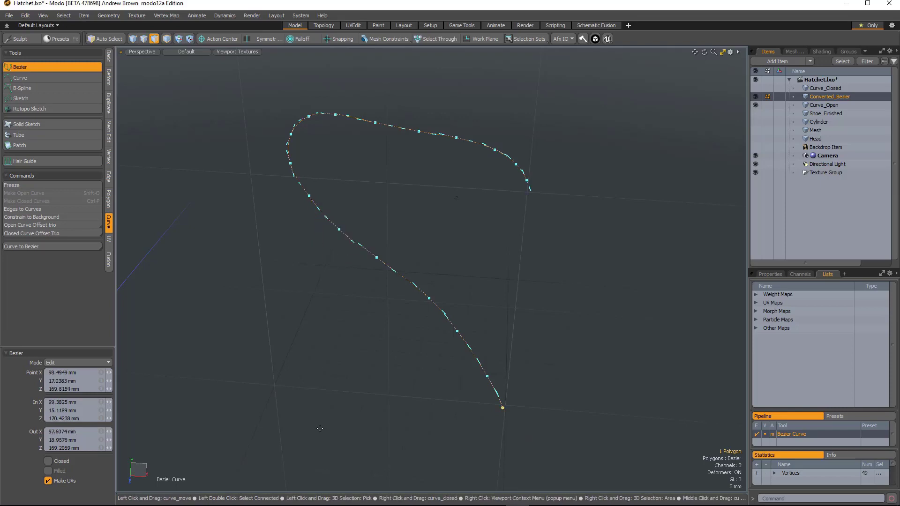
left_click(816, 139)
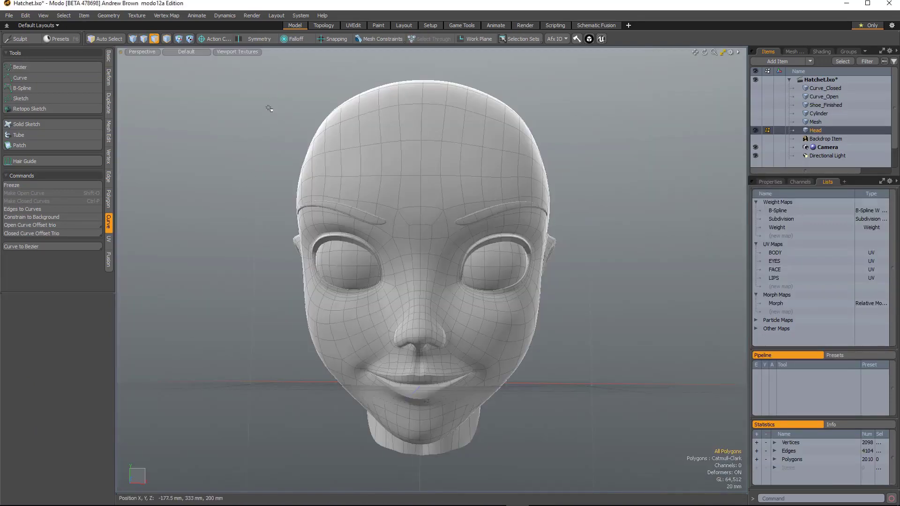
Slice the Head's cheek Weight map into Weight_LT and Weight_RT and preview them.
left_click(166, 15)
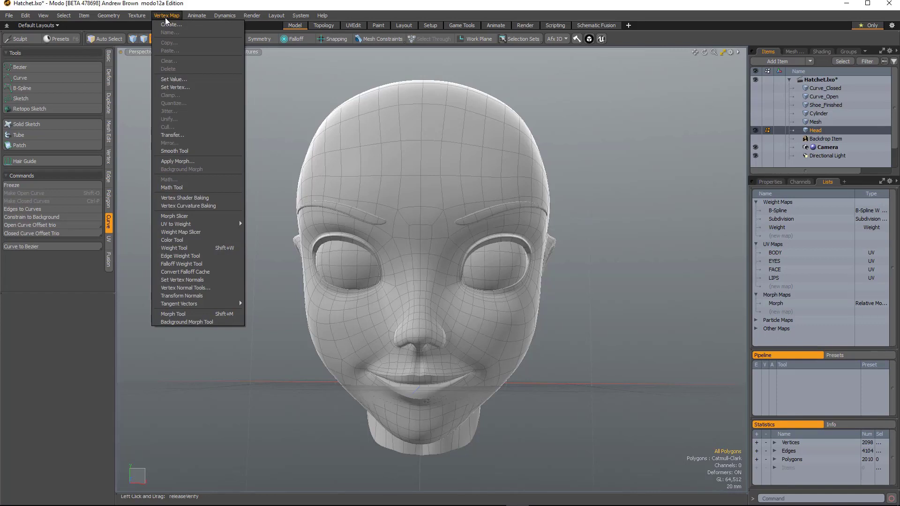
mouse_move(195, 227)
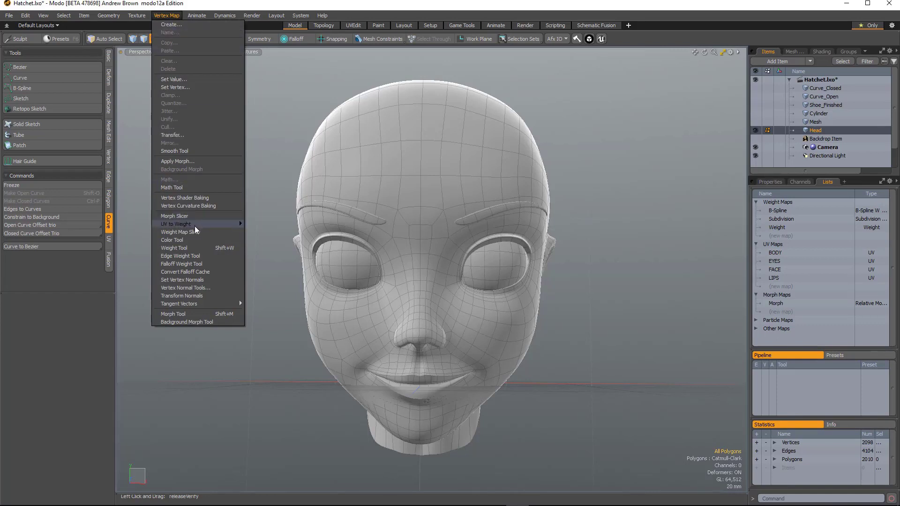
mouse_move(191, 235)
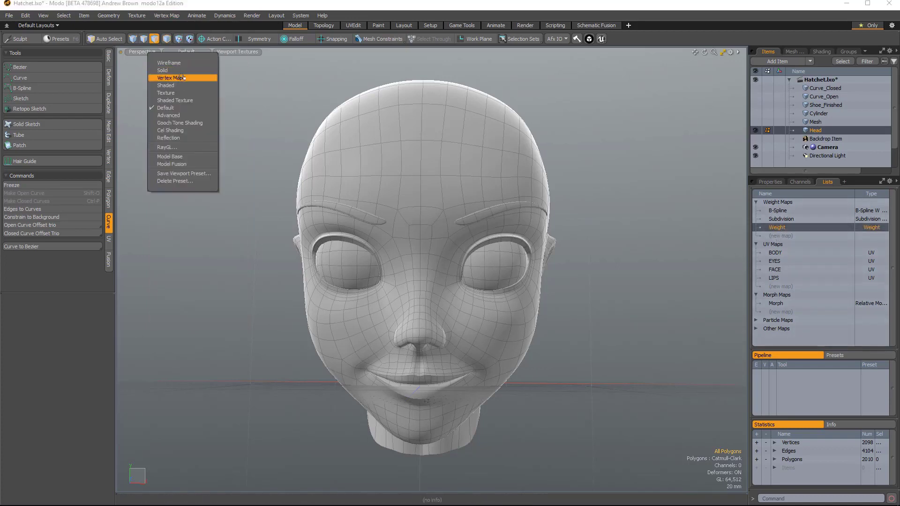
left_click(174, 77)
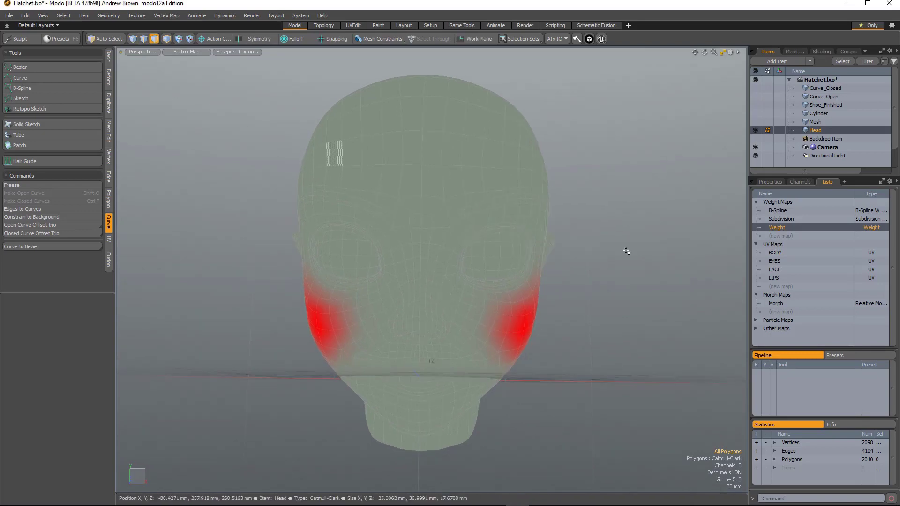
left_click(167, 16)
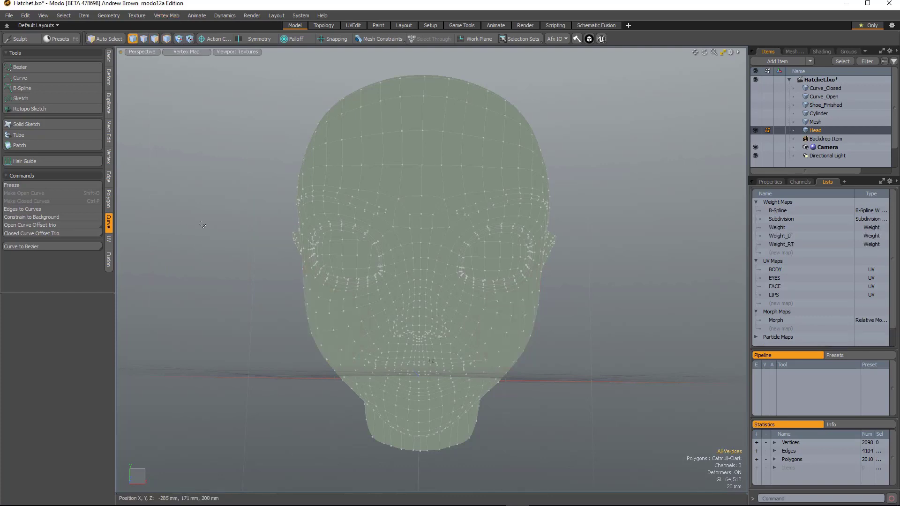
mouse_move(784, 241)
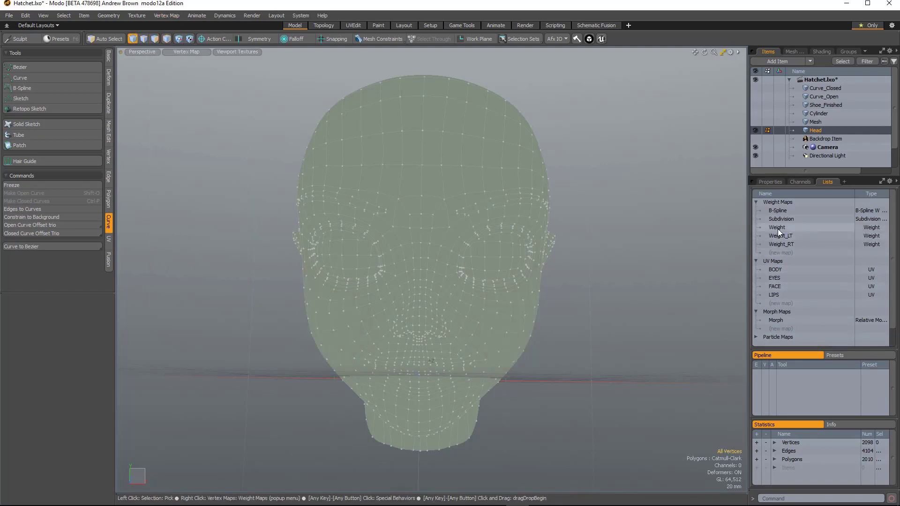
left_click(777, 228)
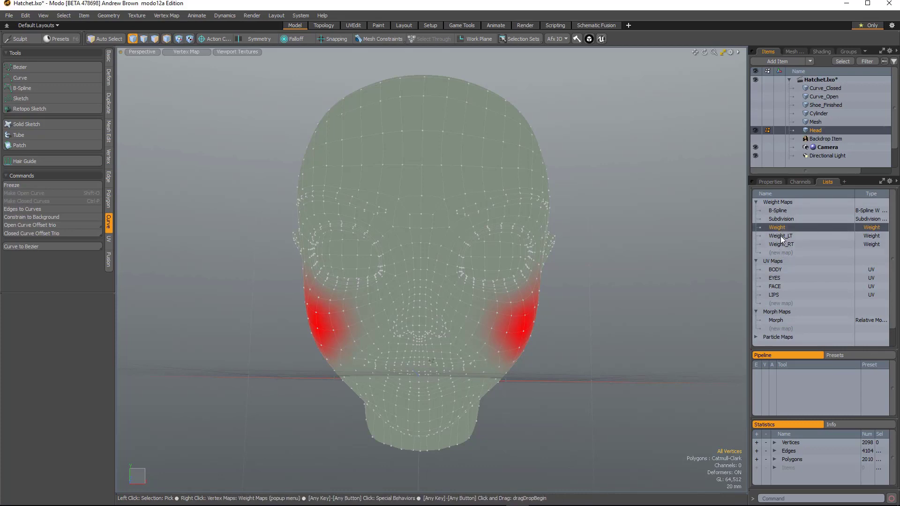
left_click(781, 245)
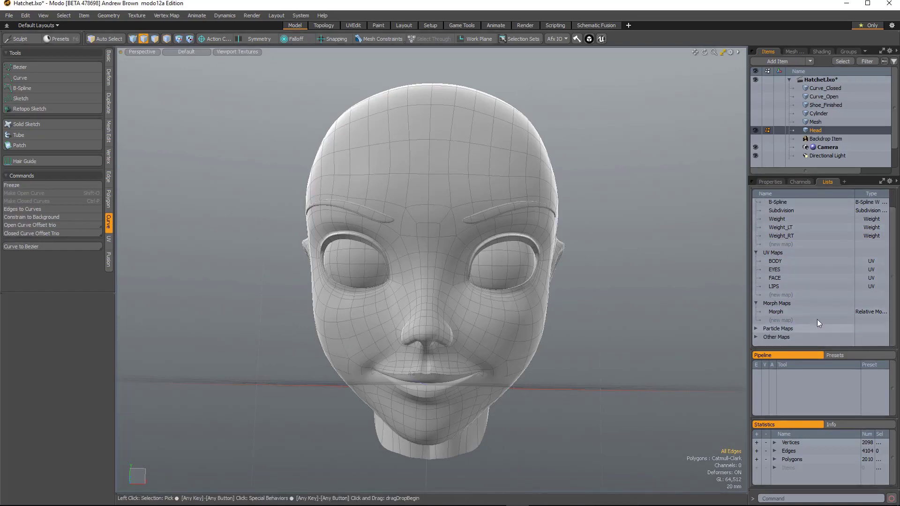
Split the smile Morph into Morph_LT and Morph_RT, preview both, then select the spring mesh.
left_click(776, 312)
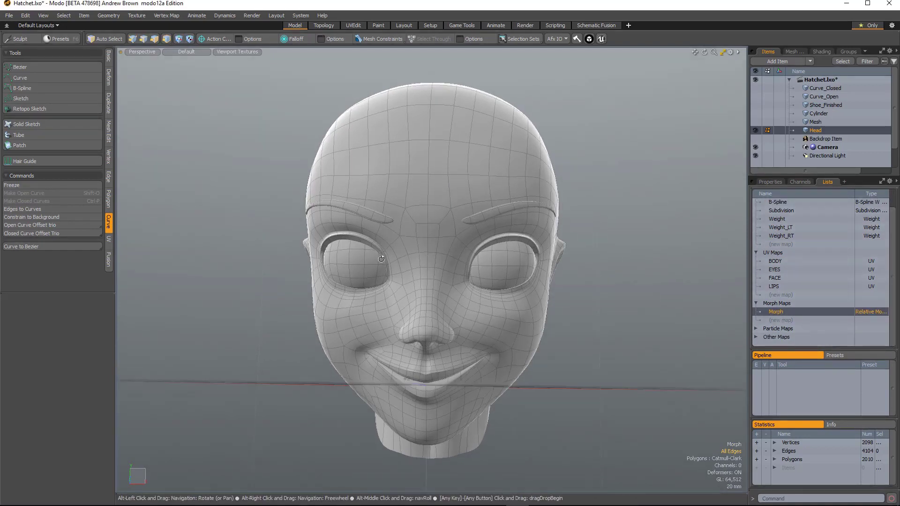
left_click(166, 15)
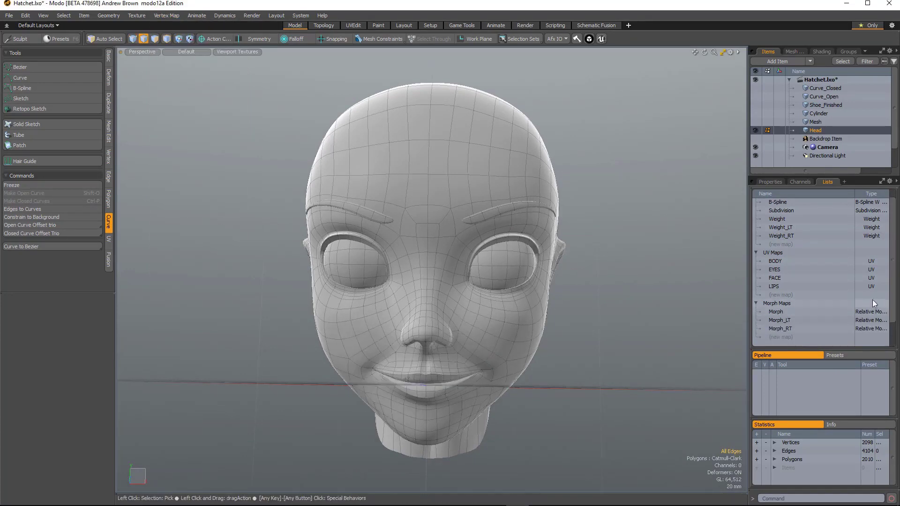
left_click(780, 321)
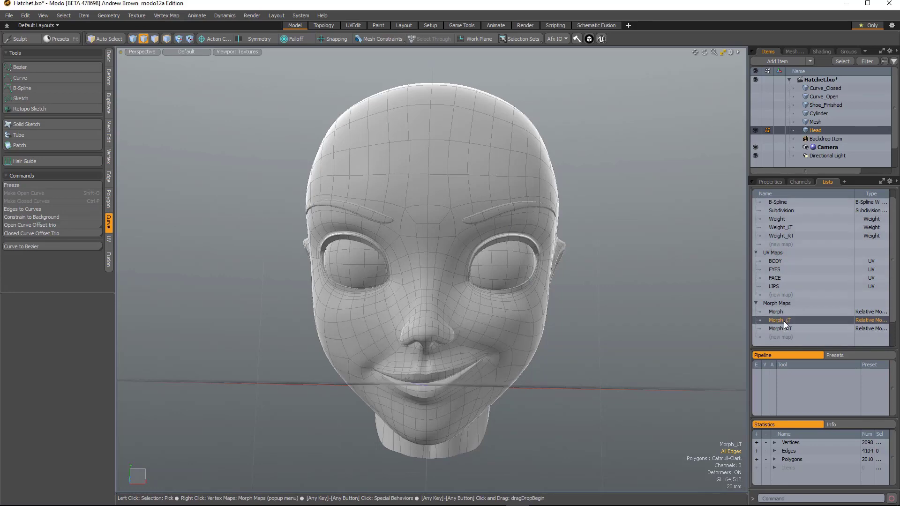
left_click(781, 329)
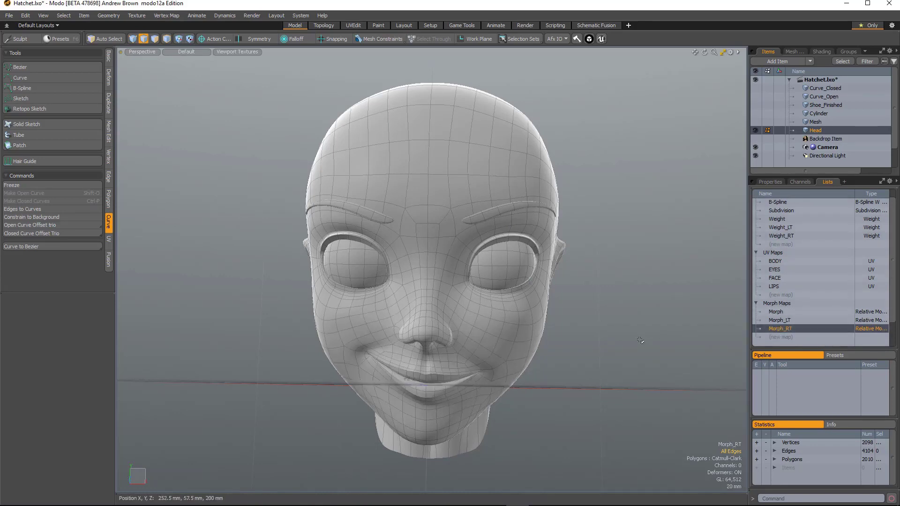
left_click(816, 121)
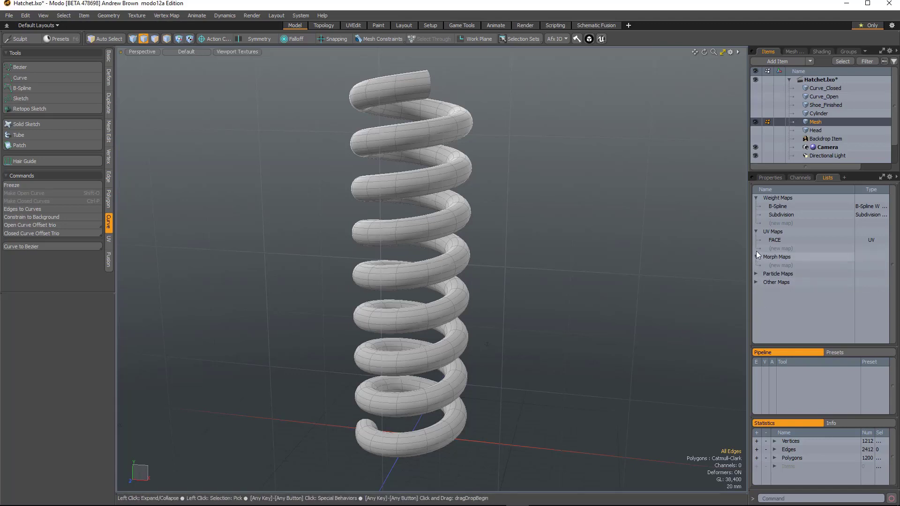
Convert the FACE UV's U direction into a weight map and stretch the upper coils upward.
left_click(775, 240)
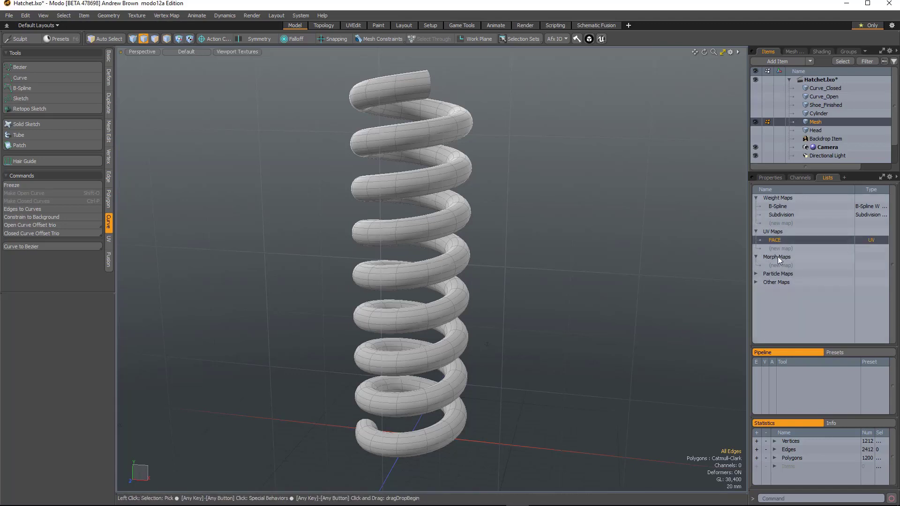
left_click(166, 16)
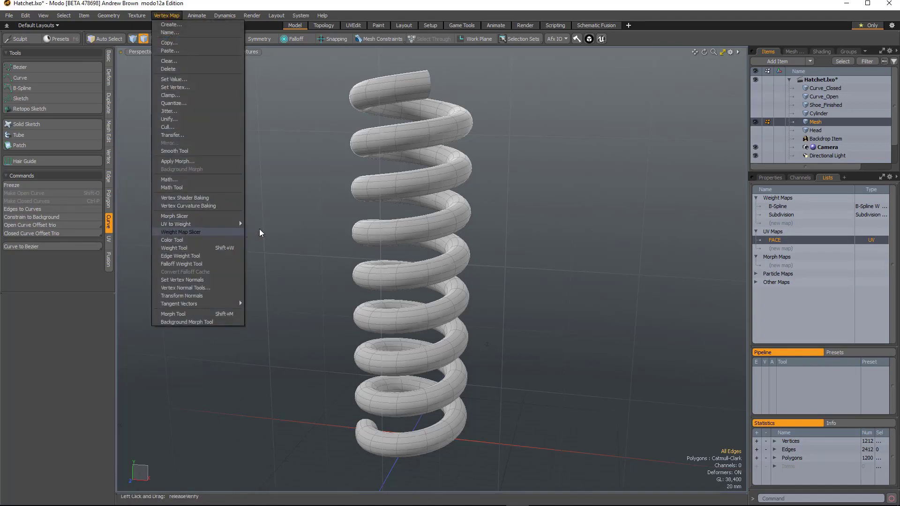
mouse_move(175, 224)
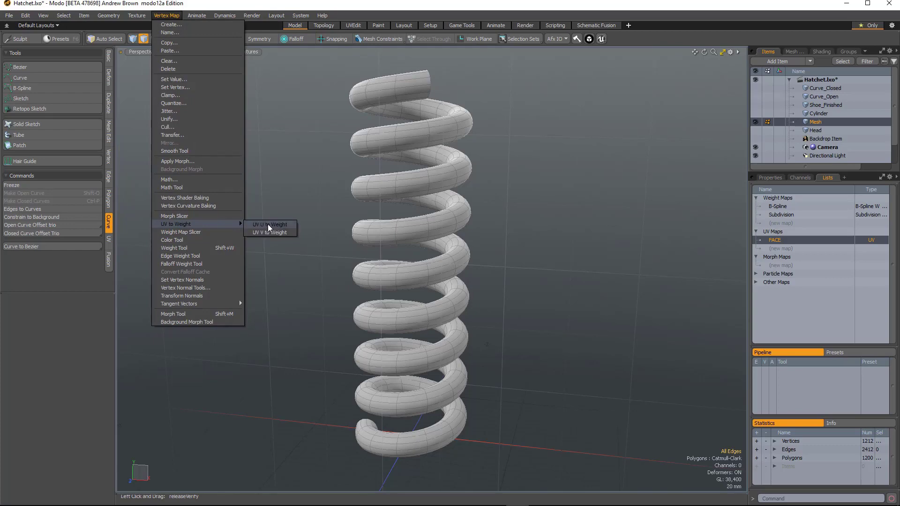
left_click(270, 224)
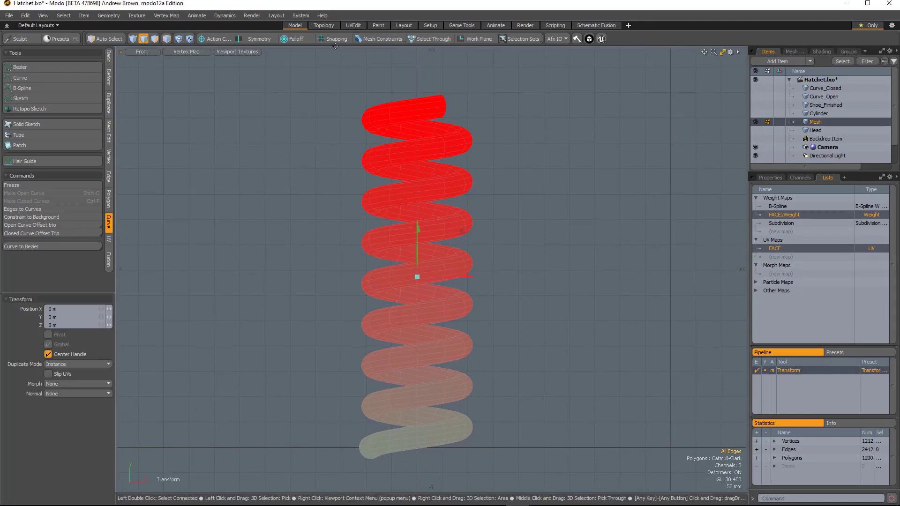
left_click(296, 39)
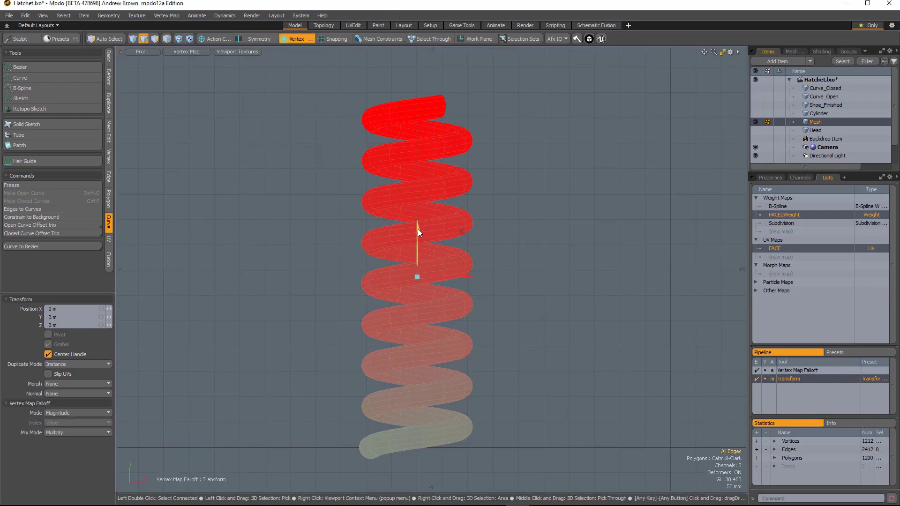
left_click_drag(417, 233, 417, 218)
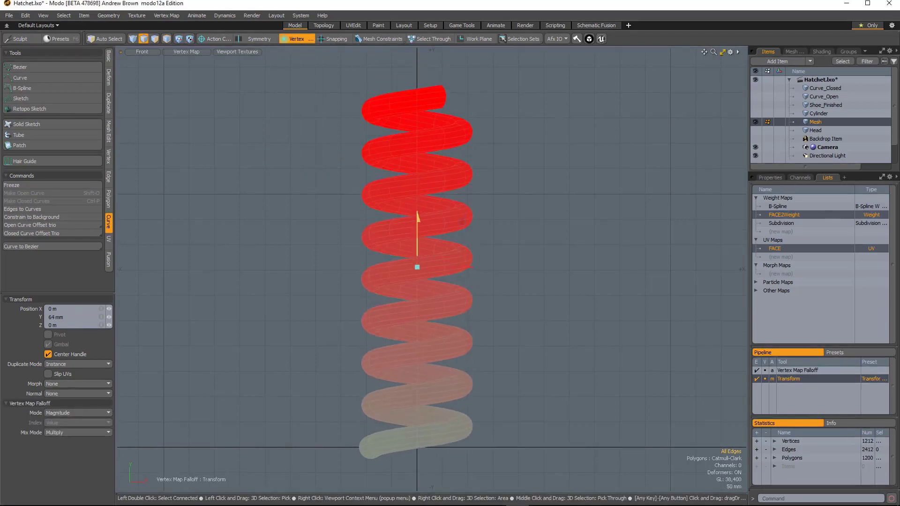
left_click(815, 130)
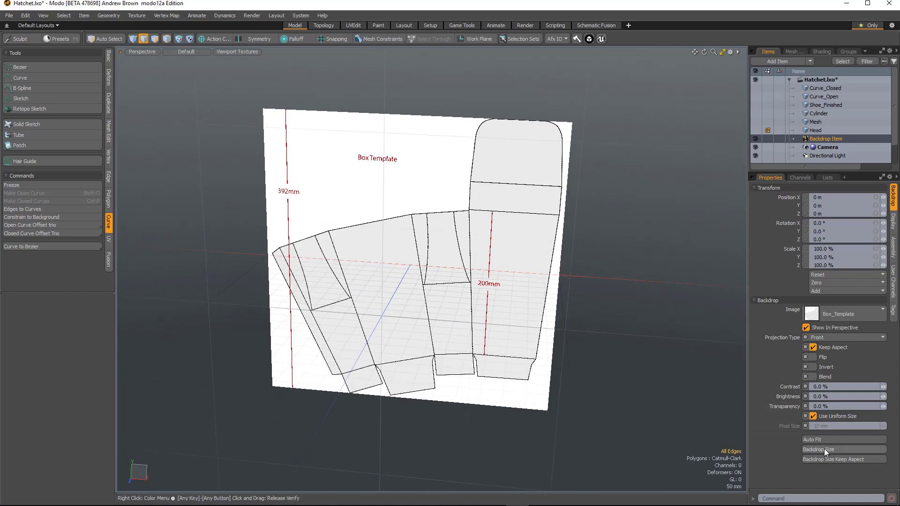
Open the Backdrop Size dialog for the Box Template backdrop.
left_click(834, 450)
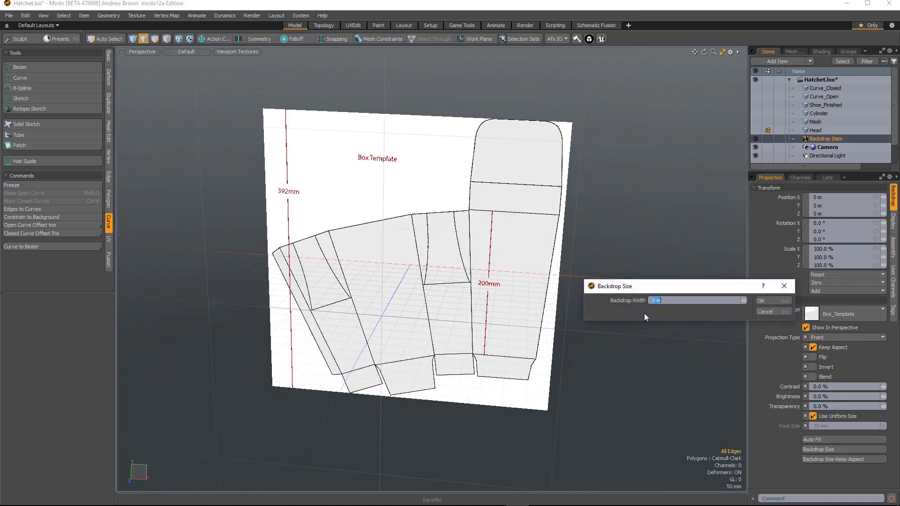
mouse_move(664, 313)
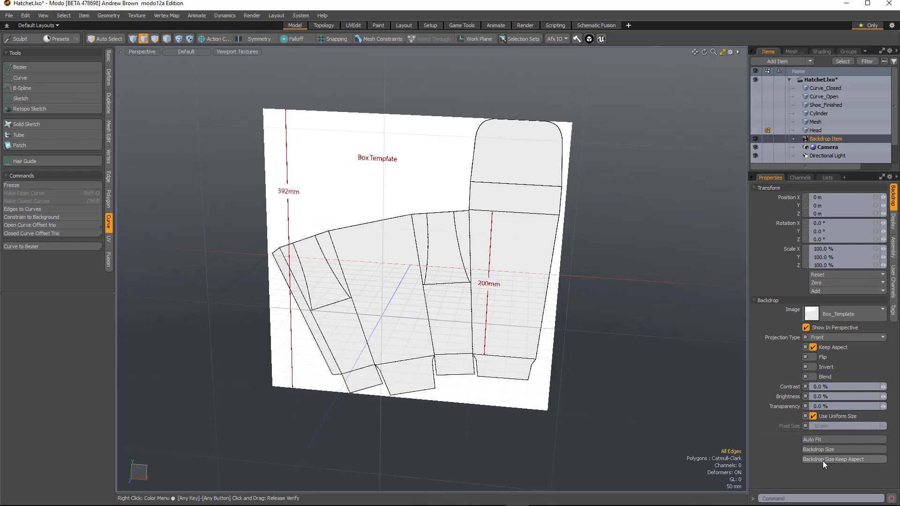
Resize the box template backdrop to a 392mm height, keeping its aspect ratio.
left_click(844, 449)
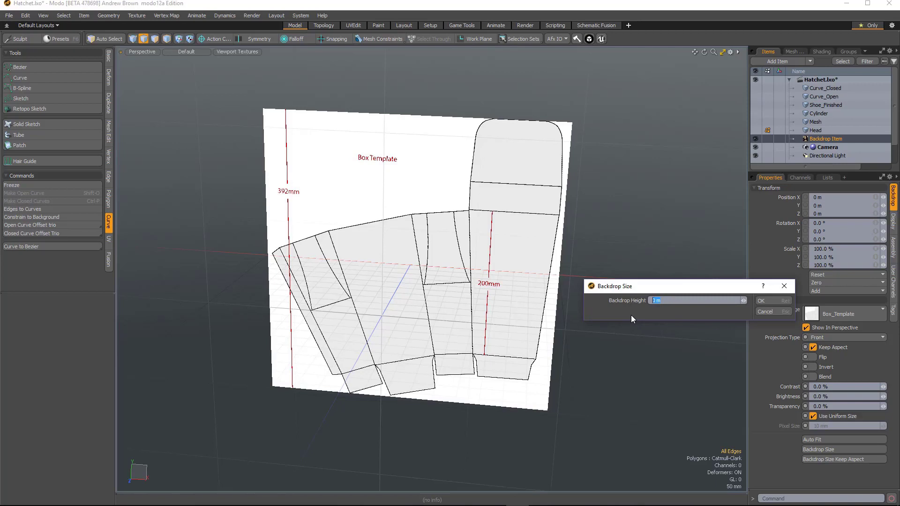
type("392mm")
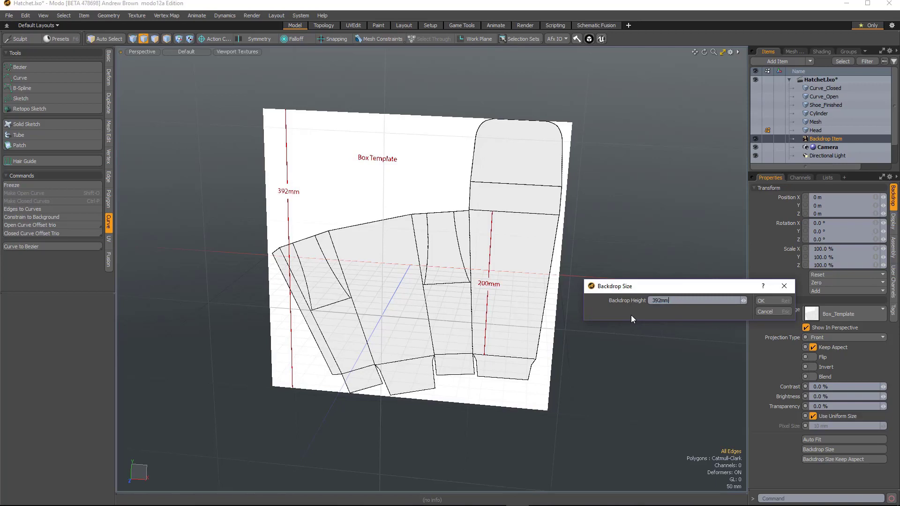
left_click(761, 300)
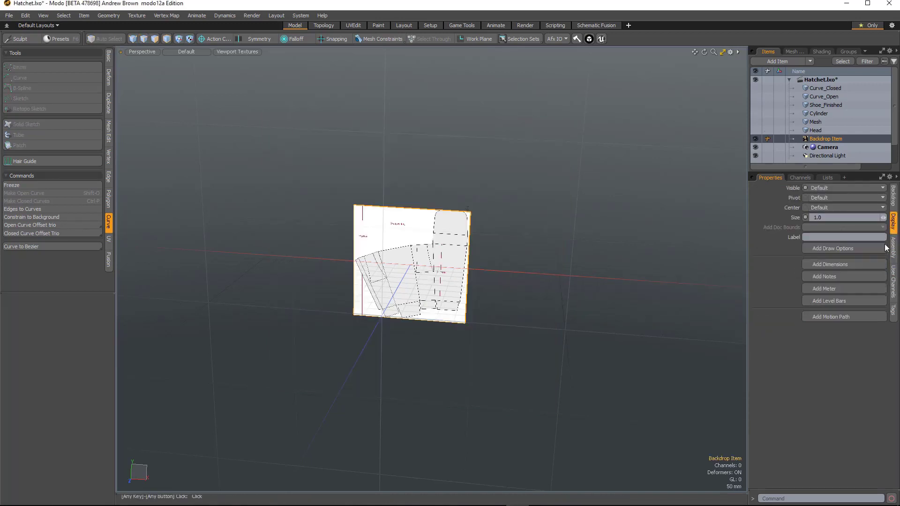
left_click(830, 264)
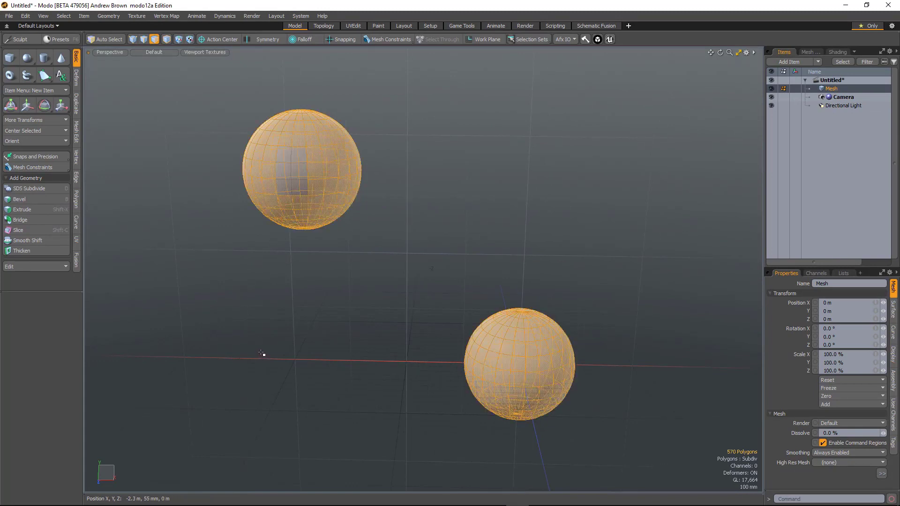
mouse_move(299, 305)
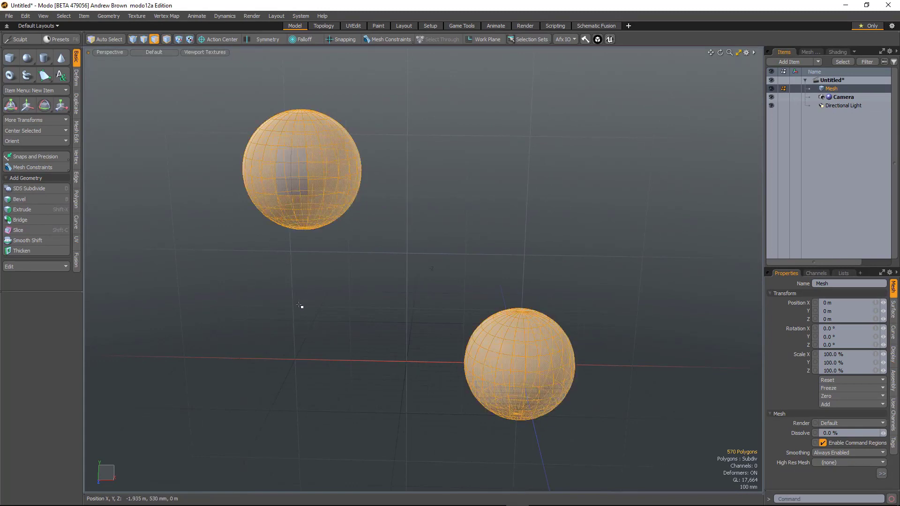
mouse_move(347, 318)
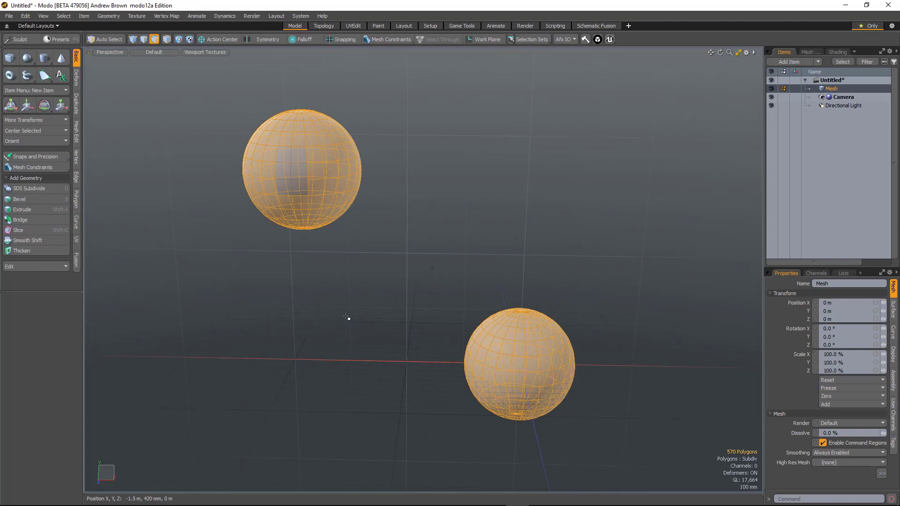
mouse_move(334, 320)
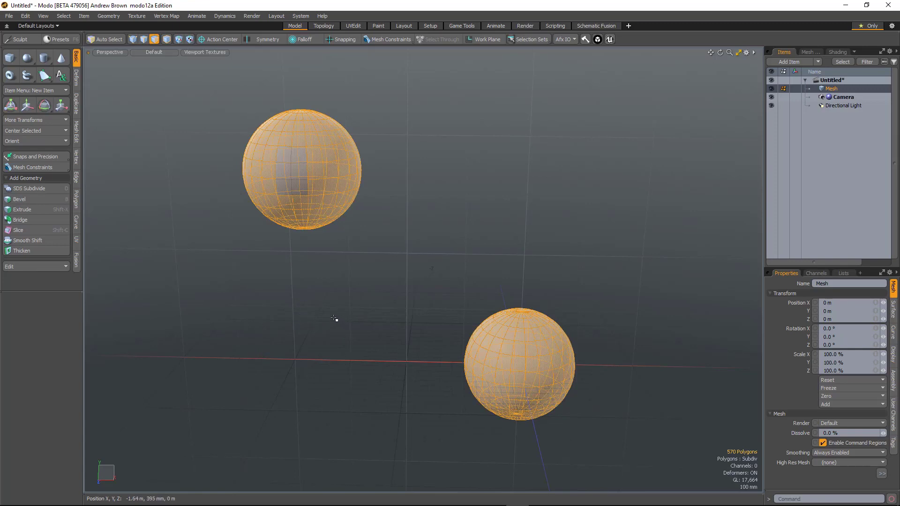